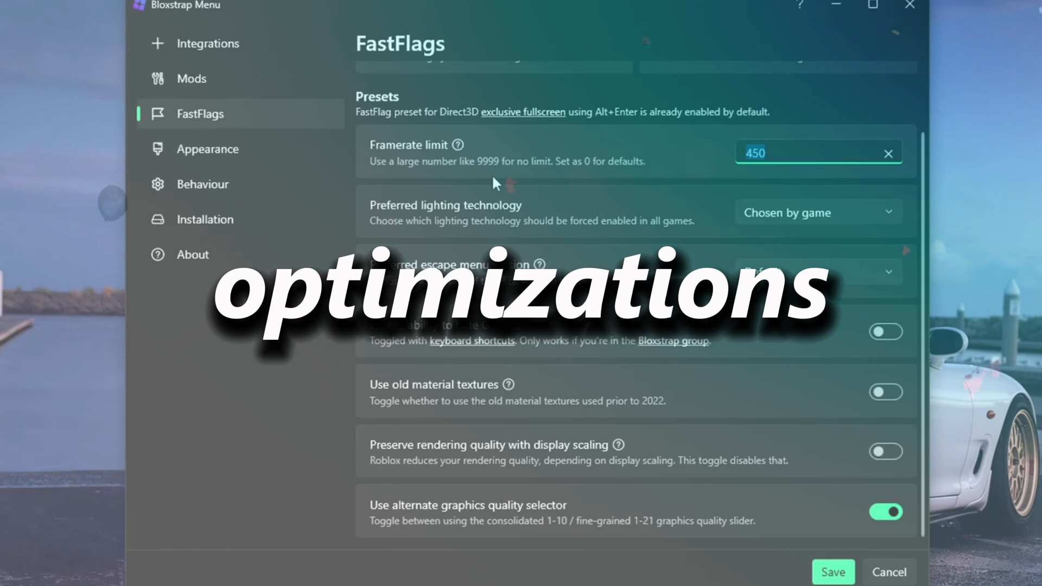
Step: Enter 99999999 as the Bloxstrap FastFlags framerate limit
text(99999999)
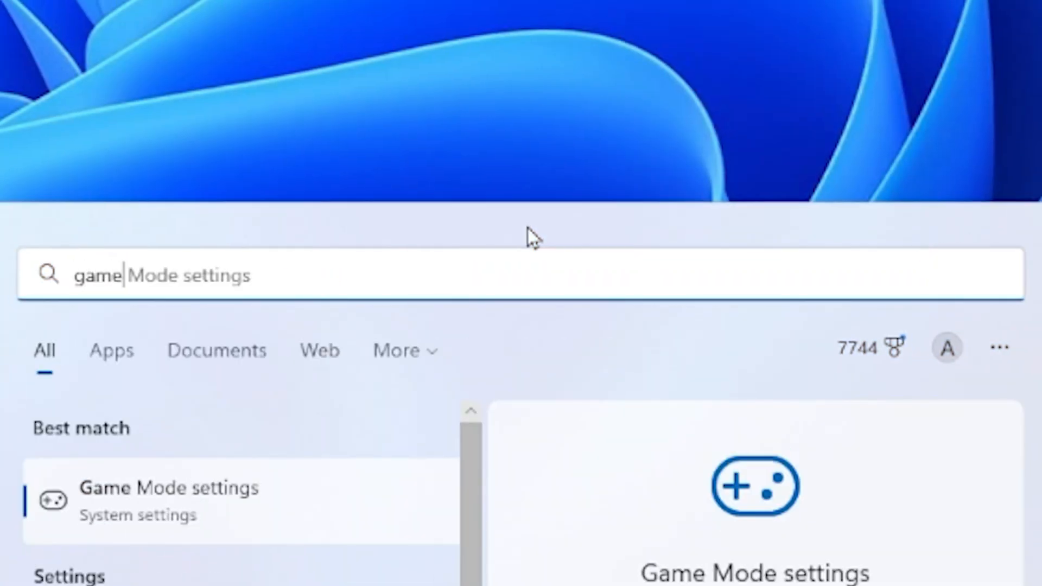
Step: Bring up Roblox's graphics preference options from the Game Mode graphics settings
click(167, 501)
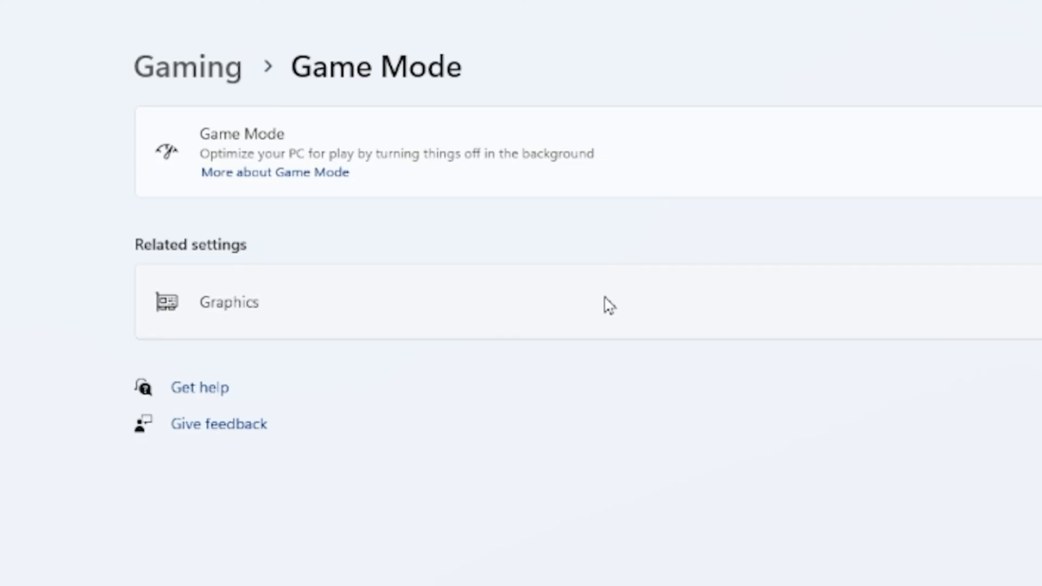
click(229, 302)
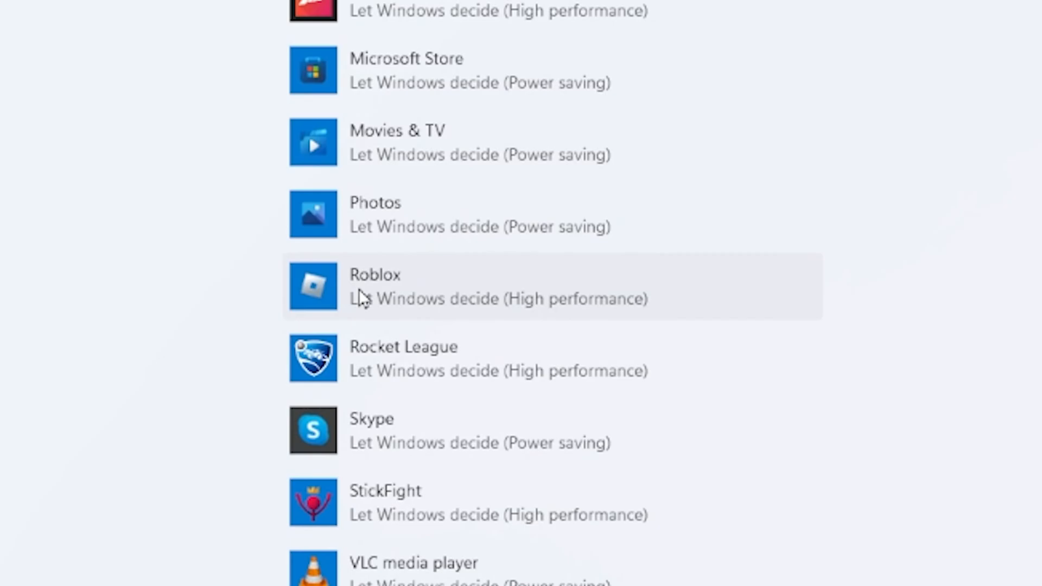
scroll(up, 3)
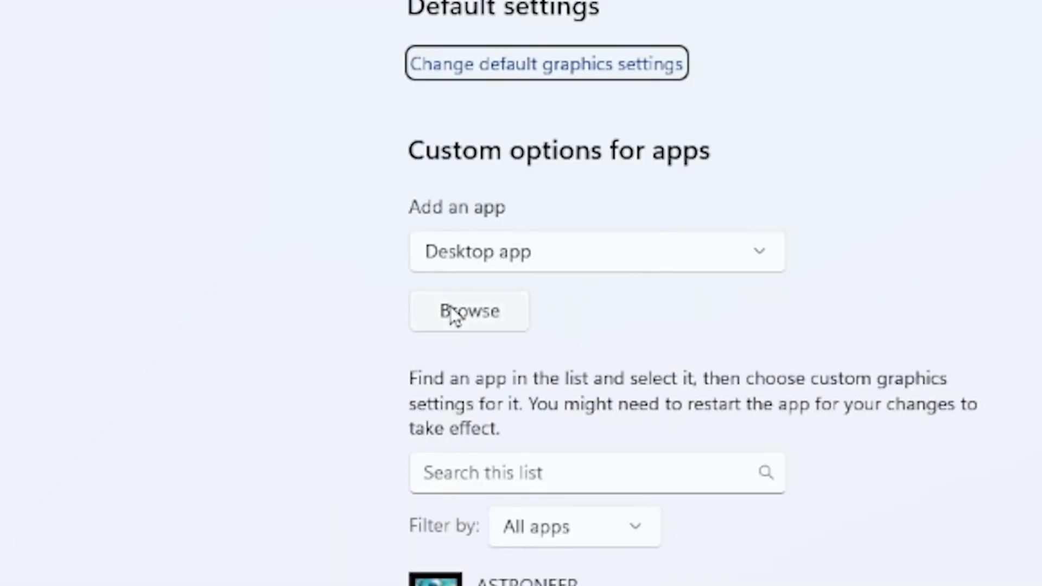
click(469, 311)
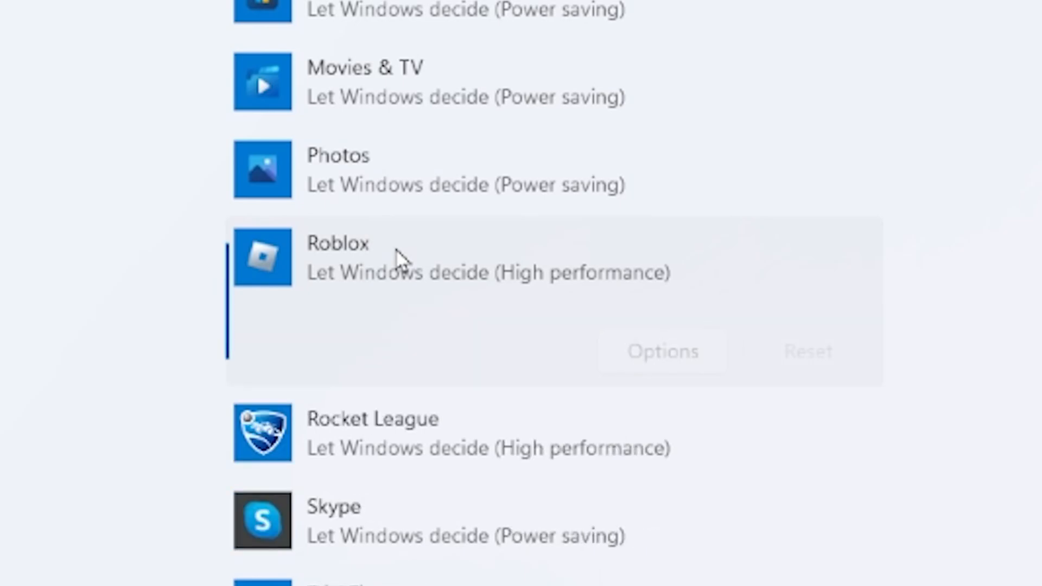
click(661, 351)
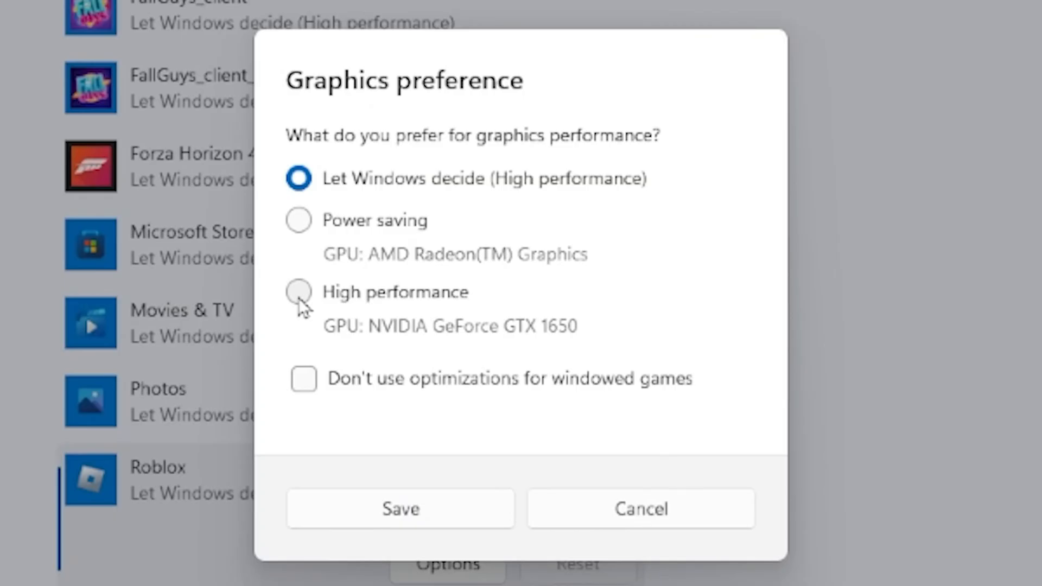
mouse_move(400, 508)
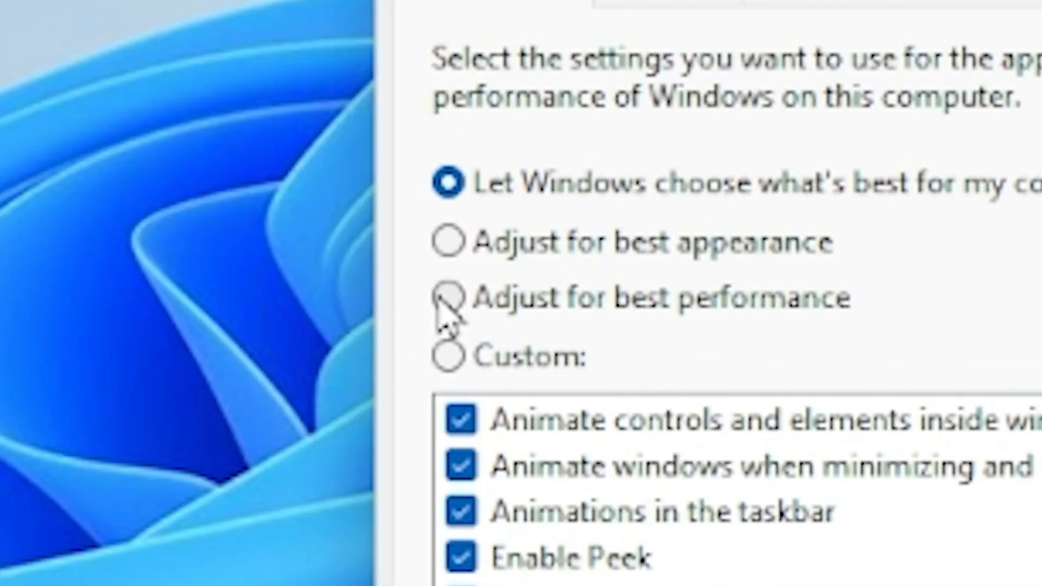
Step: Select 'Adjust for best performance' for Windows visual effects
click(451, 296)
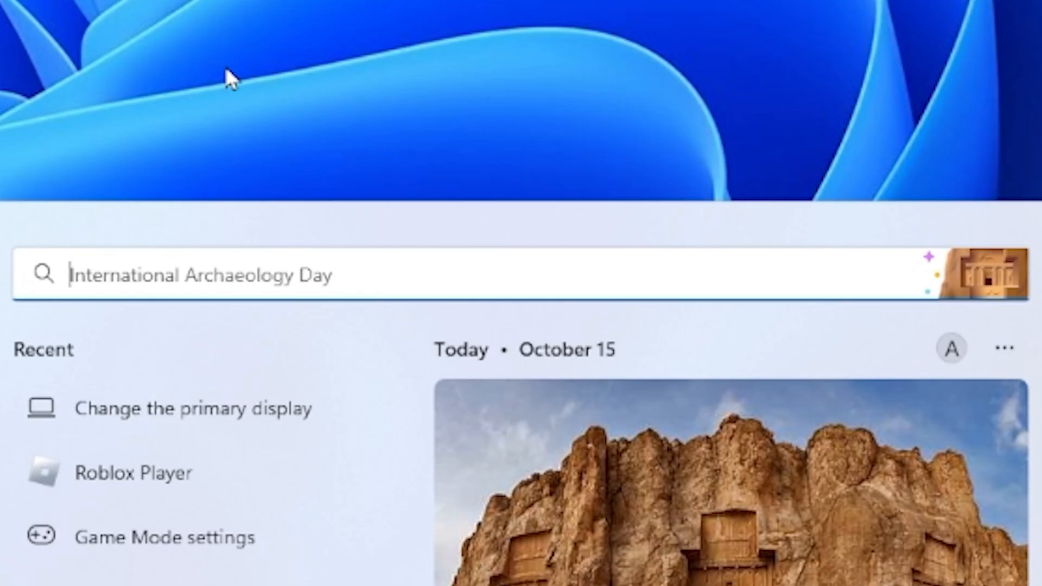
Step: Search Windows for 'edit group policy'
text(edit group policy)
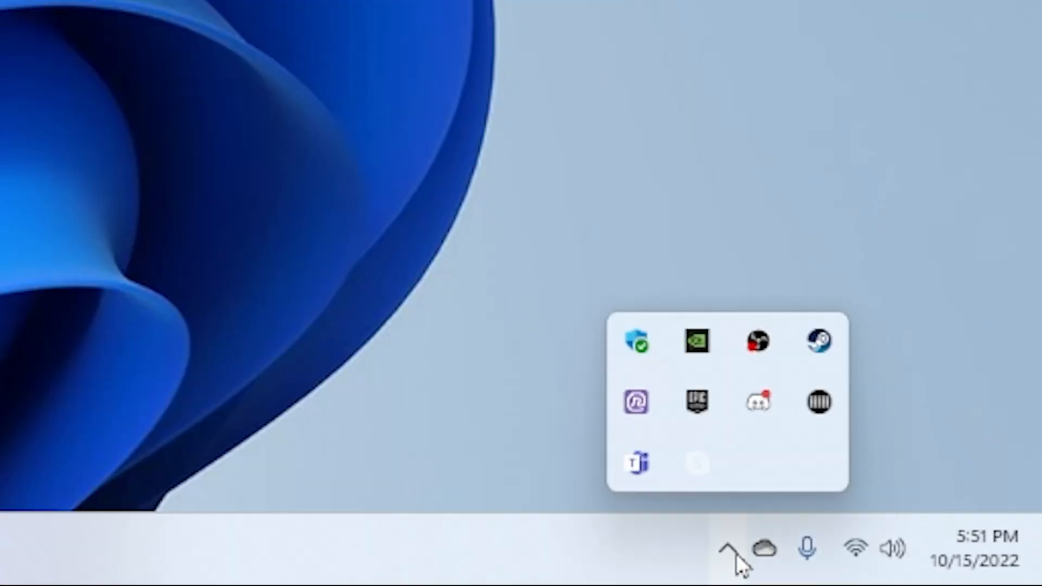
mouse_move(727, 416)
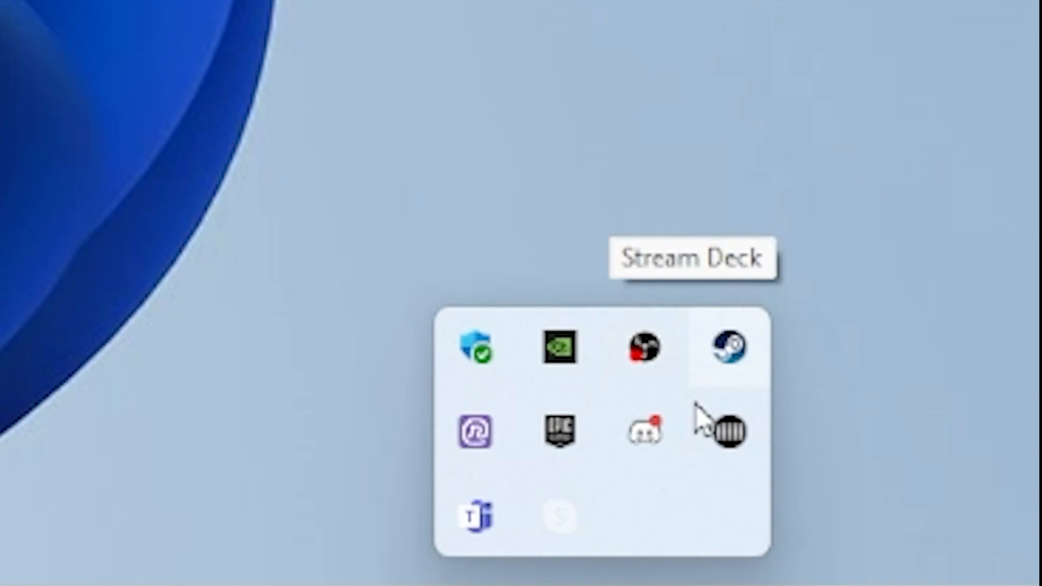
mouse_move(576, 432)
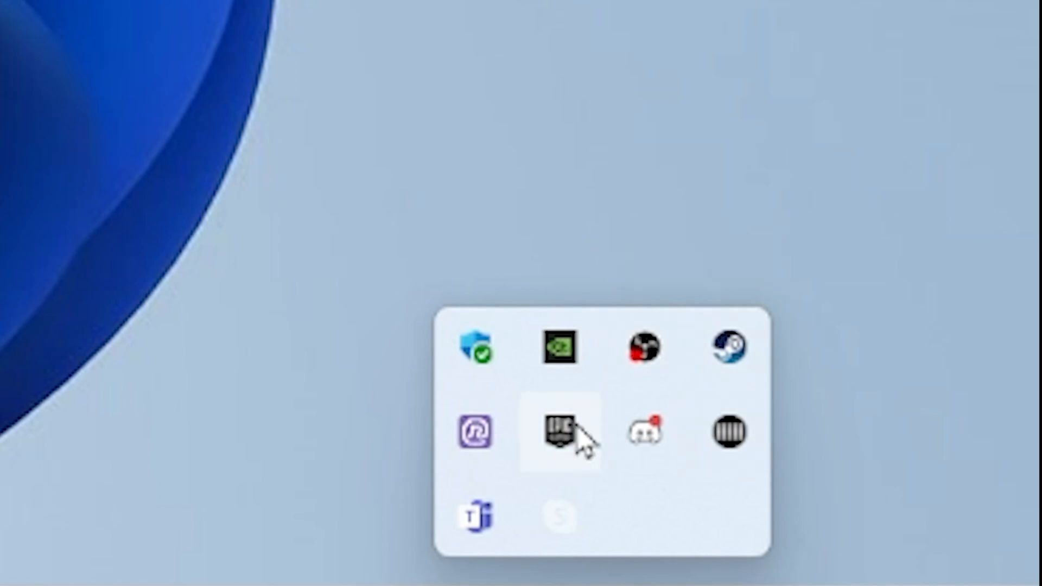
Step: Quit the Stream Deck background app from its tray icon menu
right_click(560, 433)
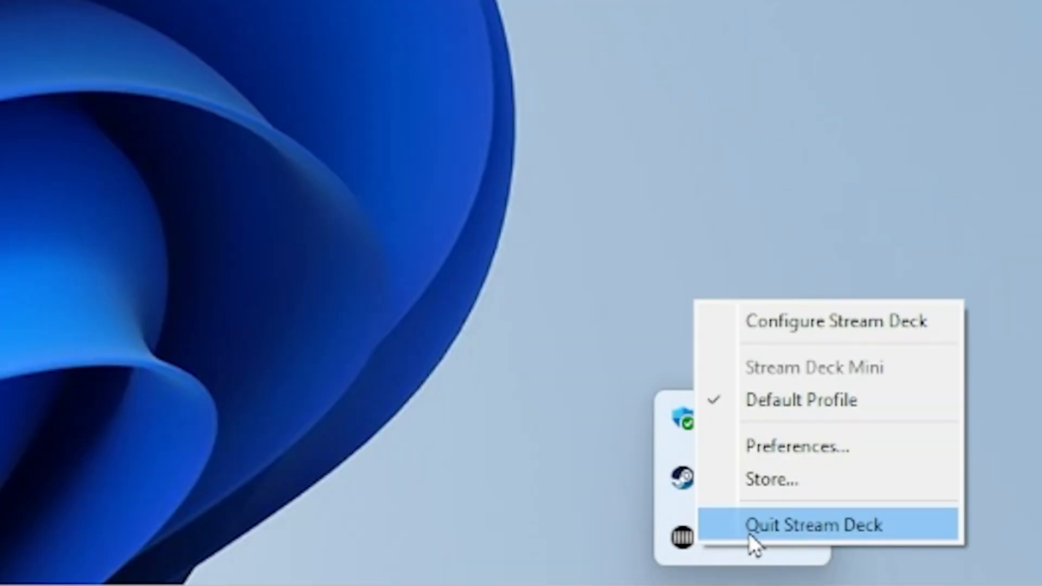
click(818, 526)
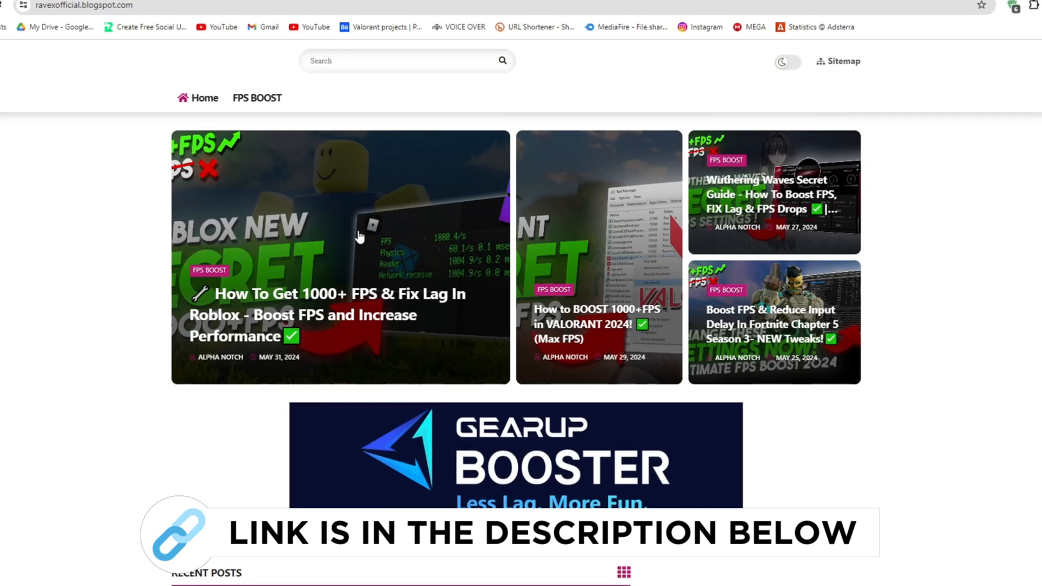
Step: Scroll down the ravexofficial blog home page to its Roblox FPS guide
scroll(down, 3)
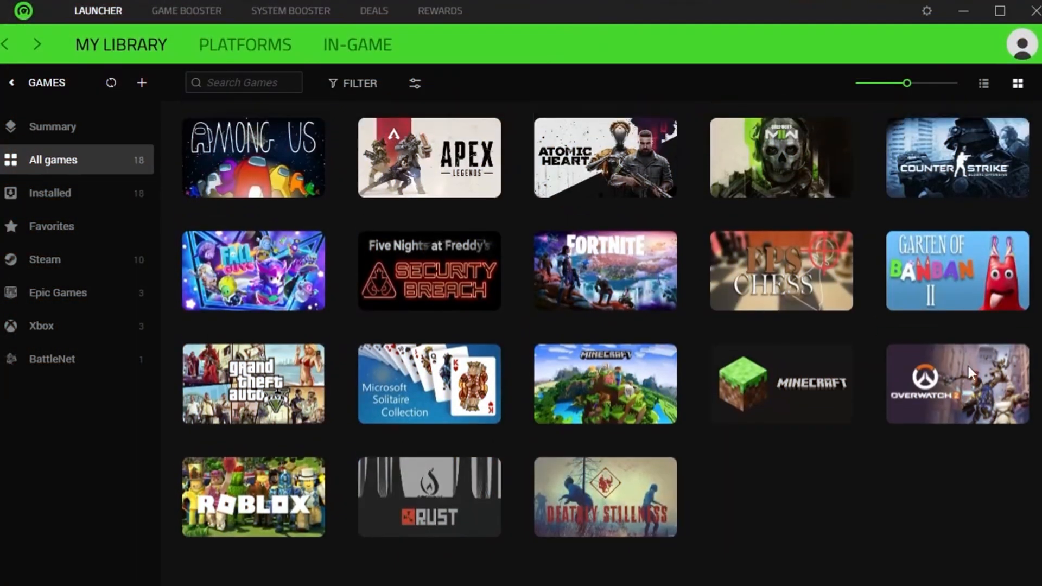
mouse_move(560, 419)
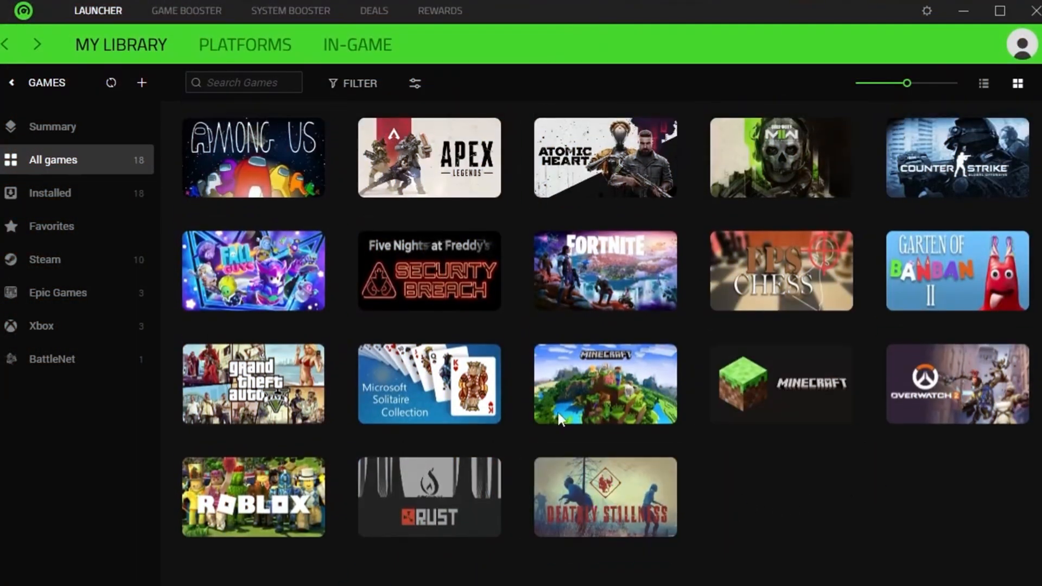
Step: In Game Booster, toggle Enable CPU Core on and back off, leaving it disabled
click(186, 10)
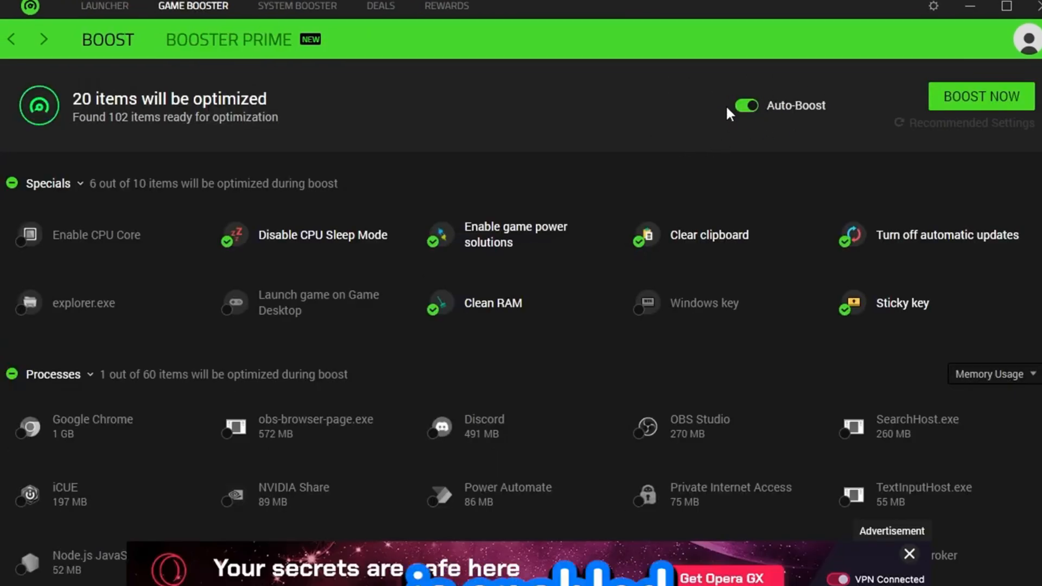
mouse_move(133, 247)
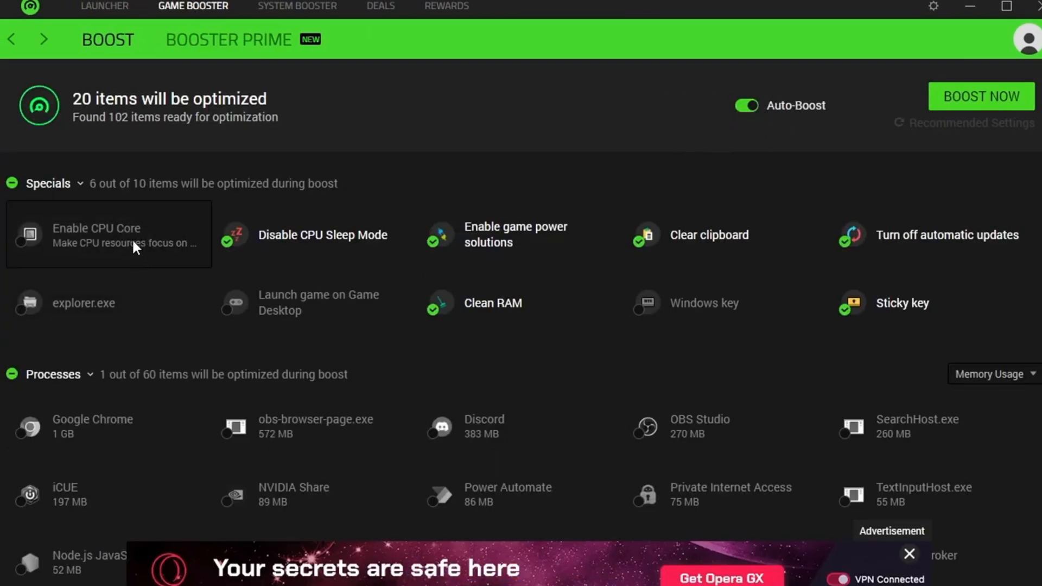
mouse_move(132, 247)
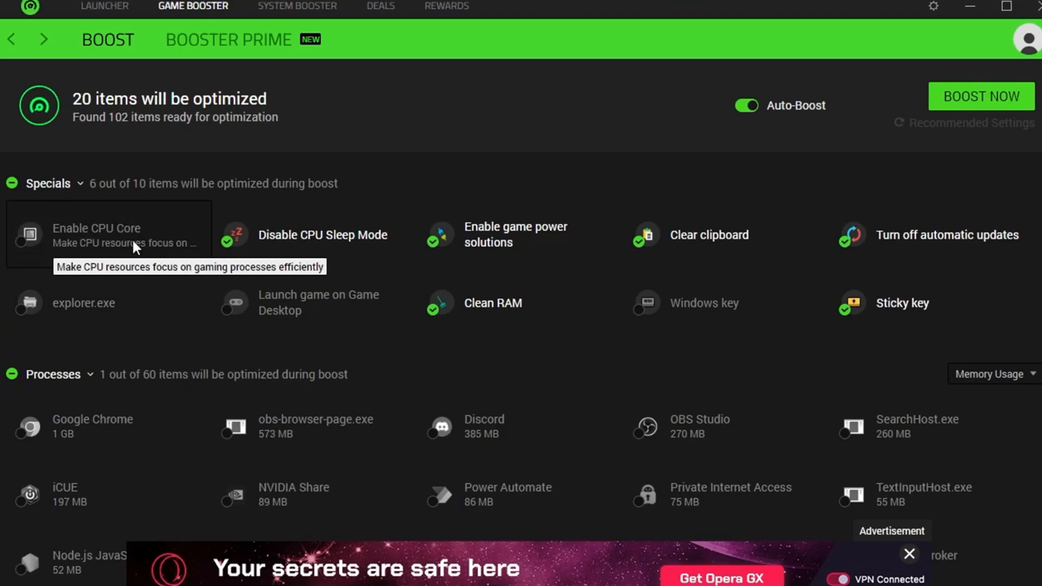
click(29, 241)
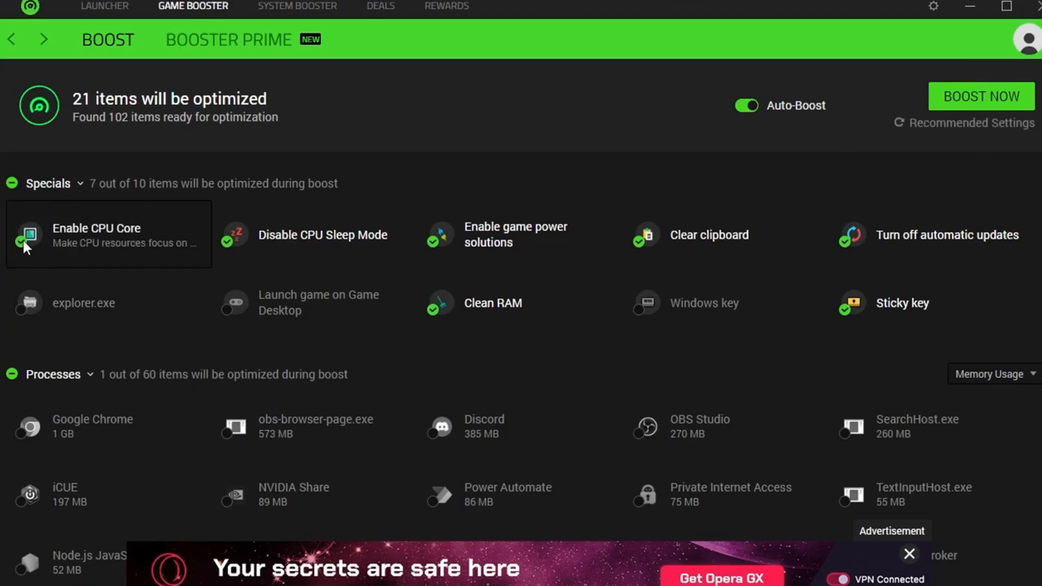
click(26, 235)
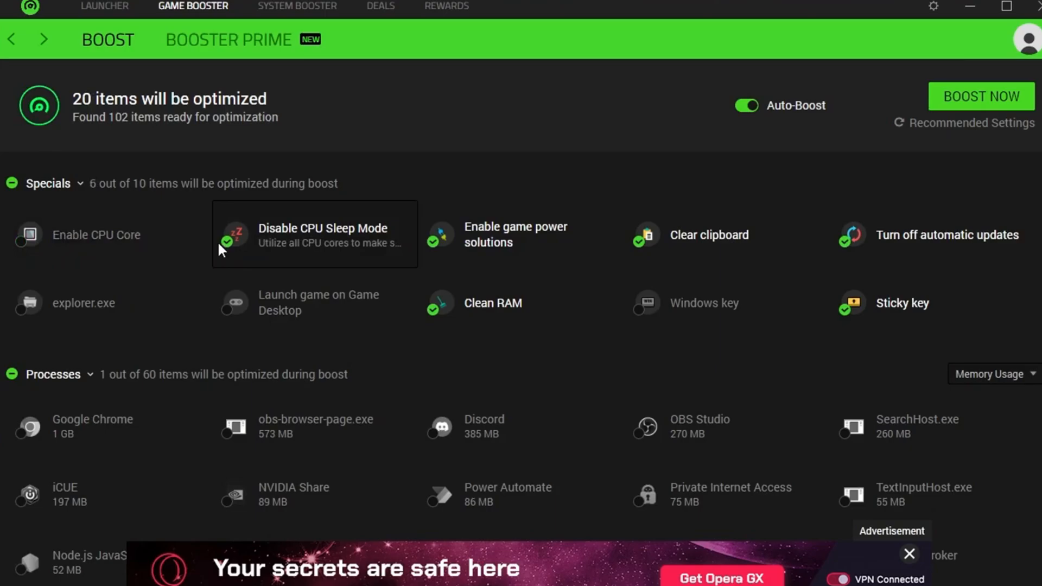
mouse_move(237, 229)
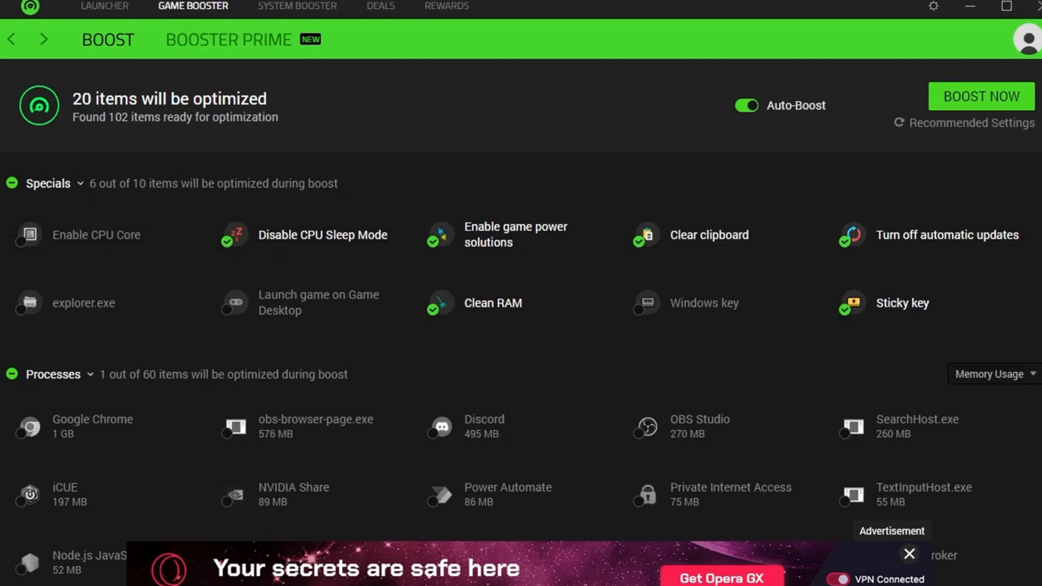
mouse_move(351, 166)
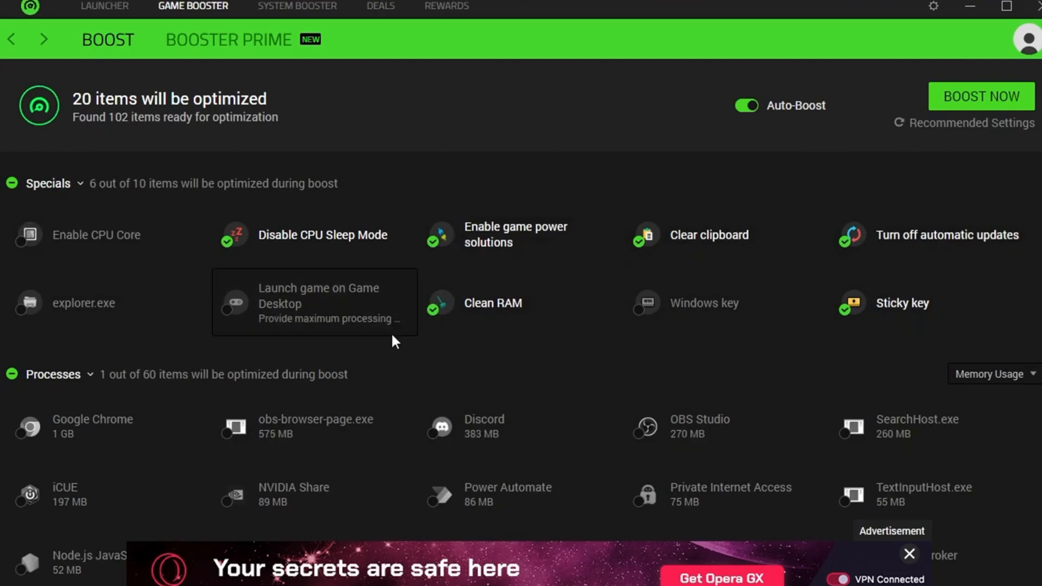
Step: Review the boost process list down through its 20 optimized items
scroll(down, 3)
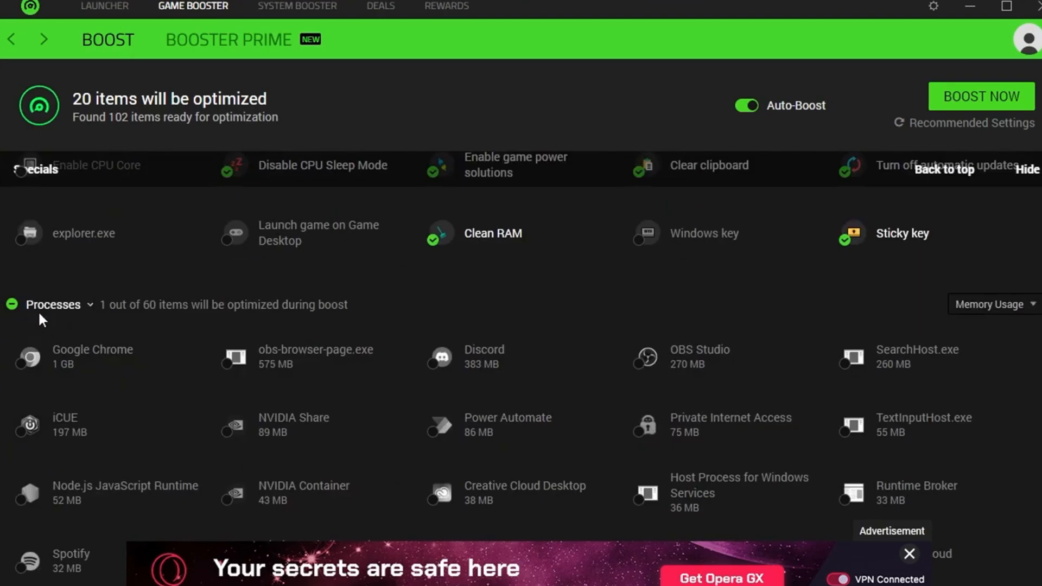
mouse_move(667, 315)
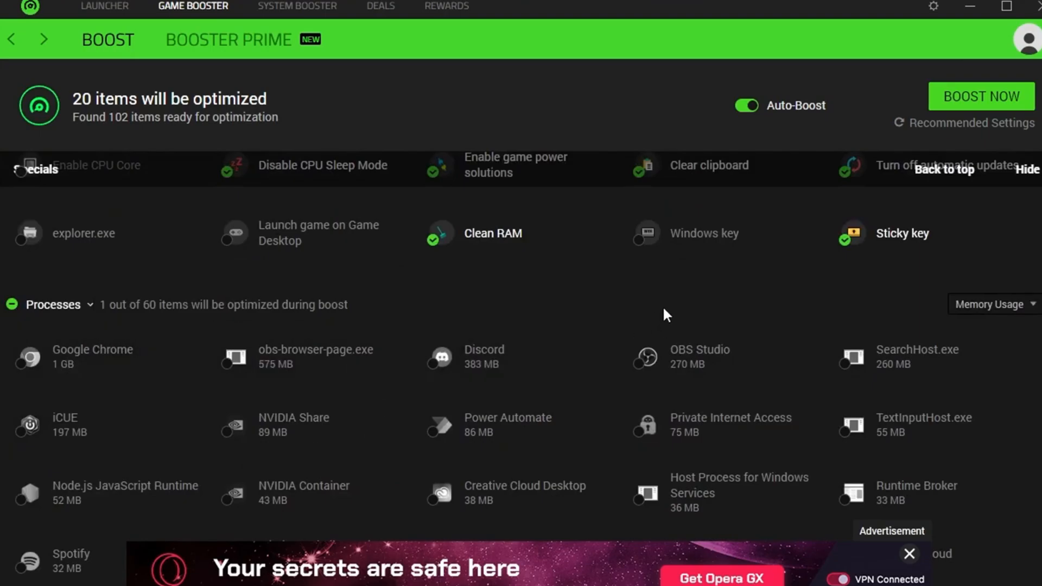
mouse_move(520, 356)
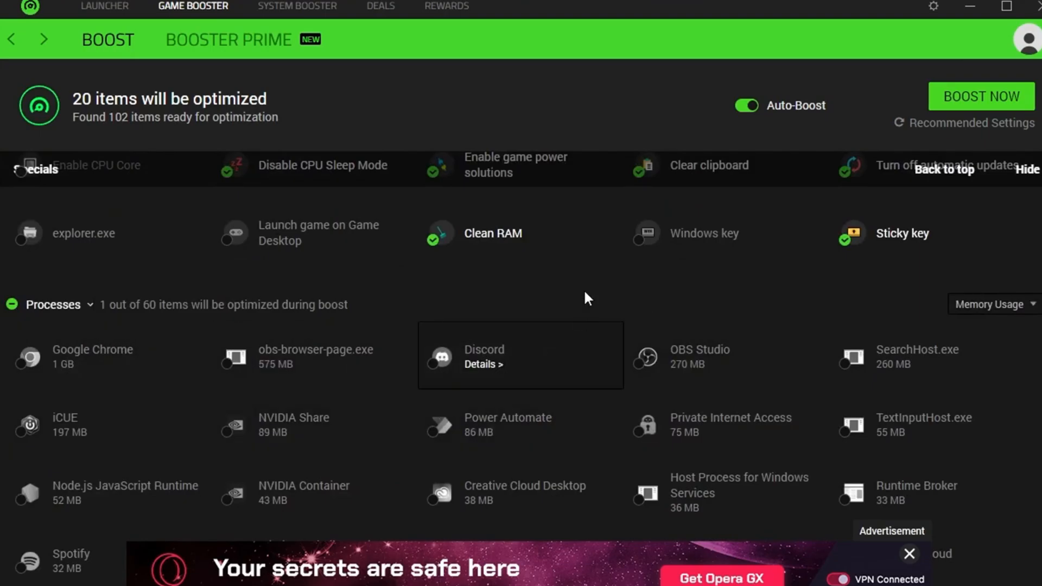
scroll(down, 3)
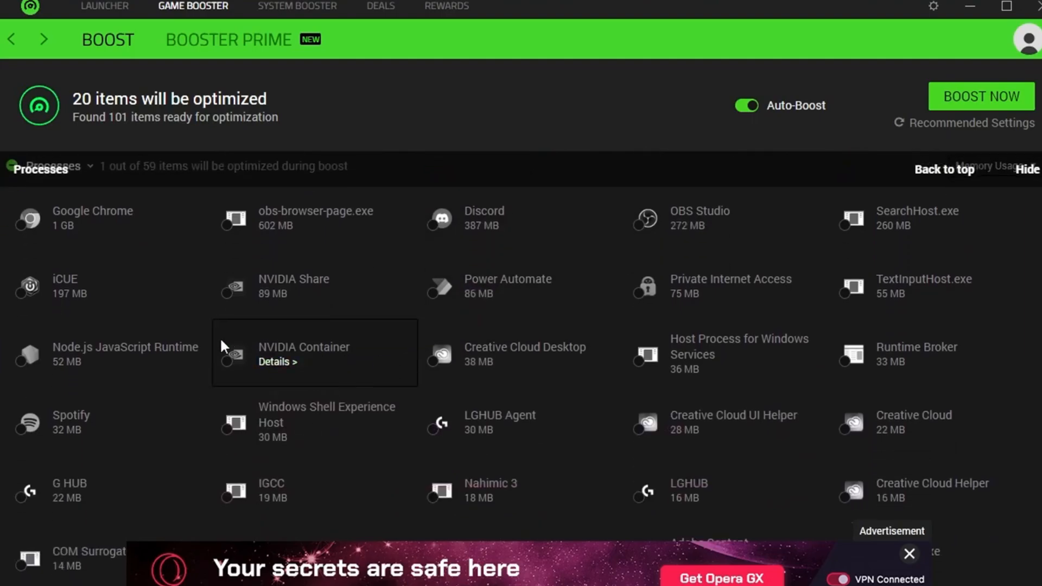
scroll(down, 3)
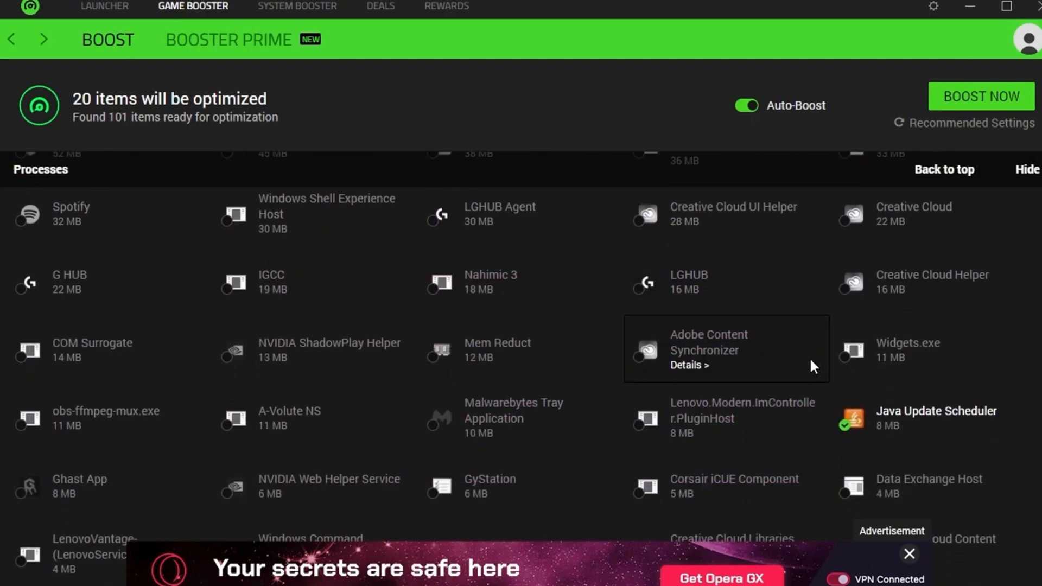
scroll(down, 3)
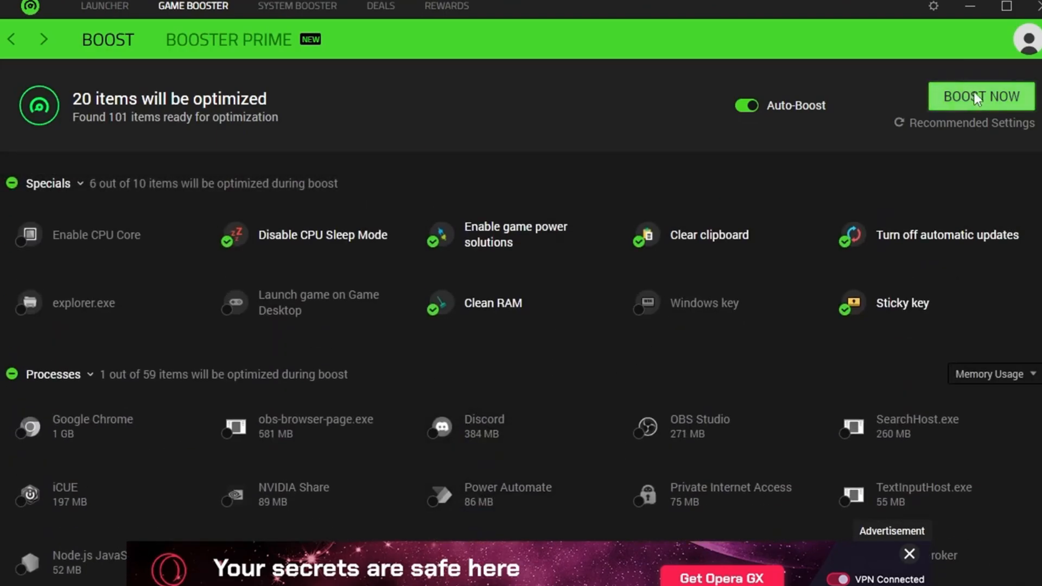
mouse_move(990, 110)
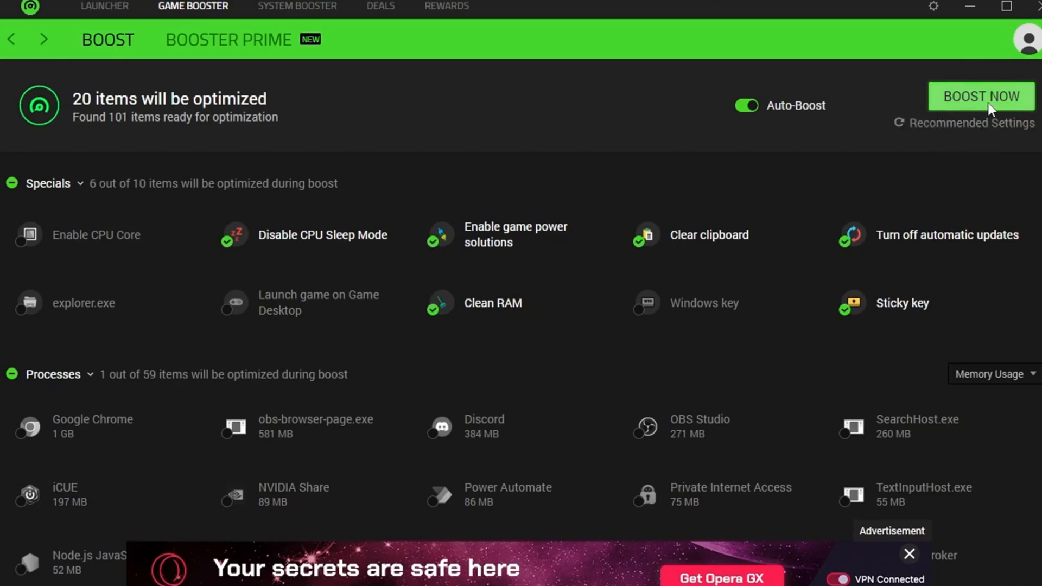
Step: Run a System Clean scan in System Booster, finding 2.65 GB across 33 items
click(298, 7)
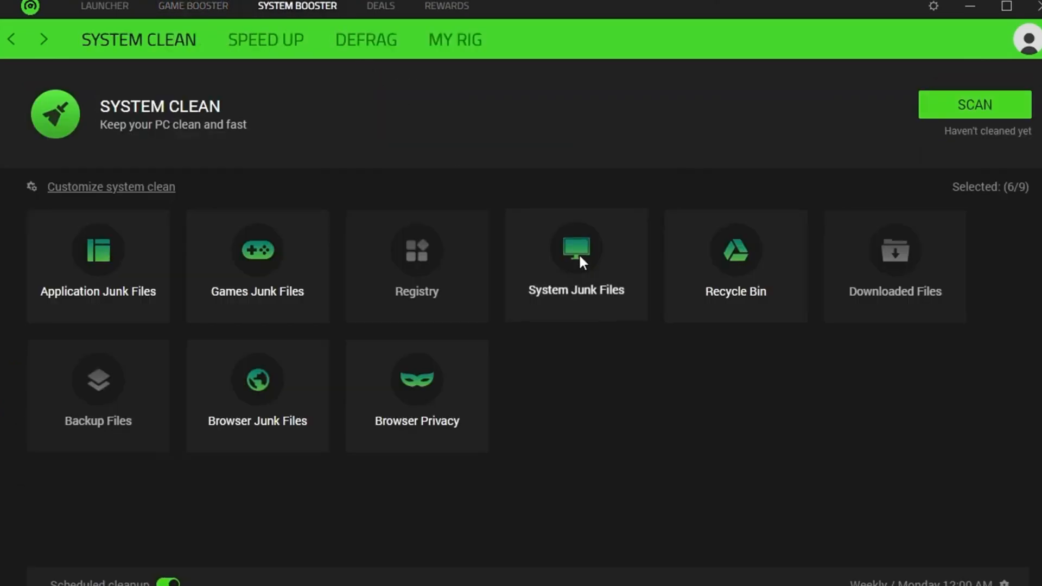
mouse_move(270, 354)
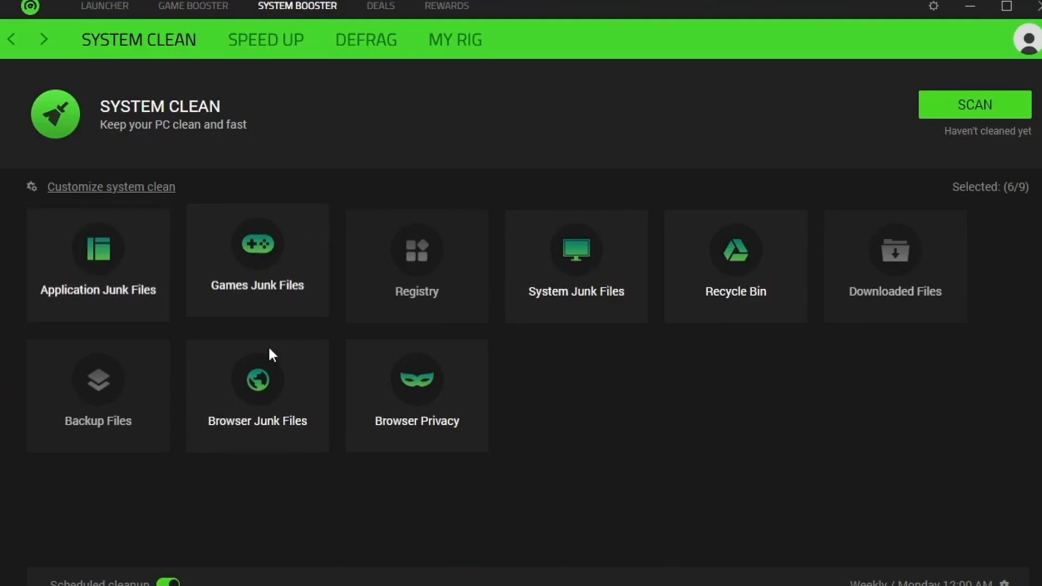
mouse_move(325, 63)
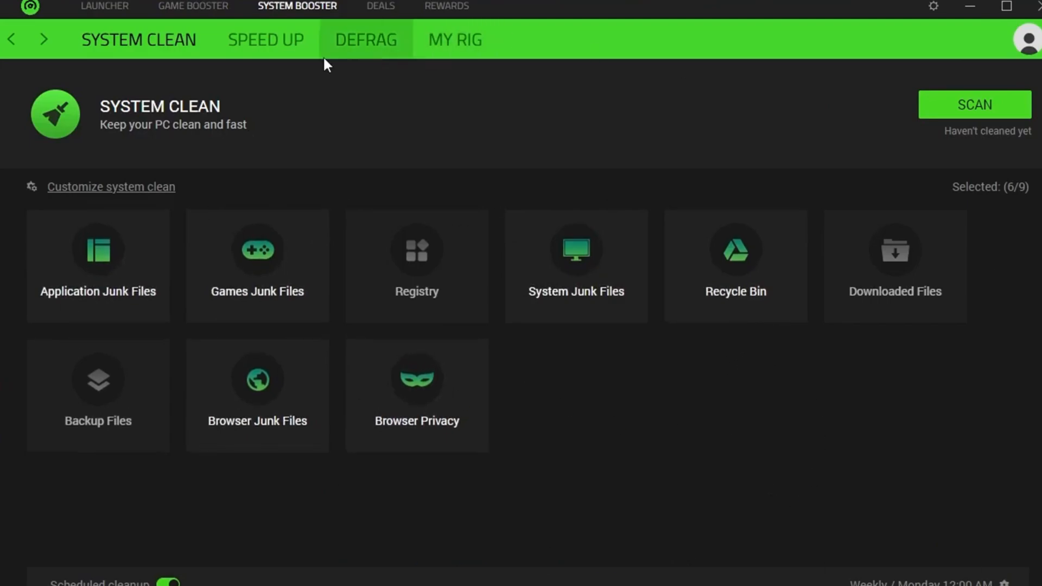
mouse_move(797, 54)
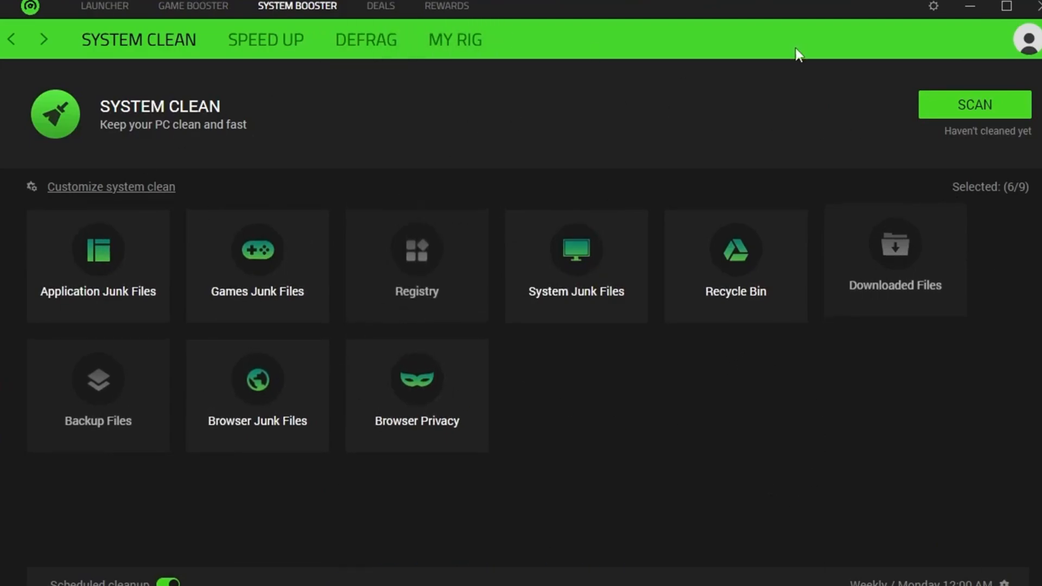
mouse_move(853, 357)
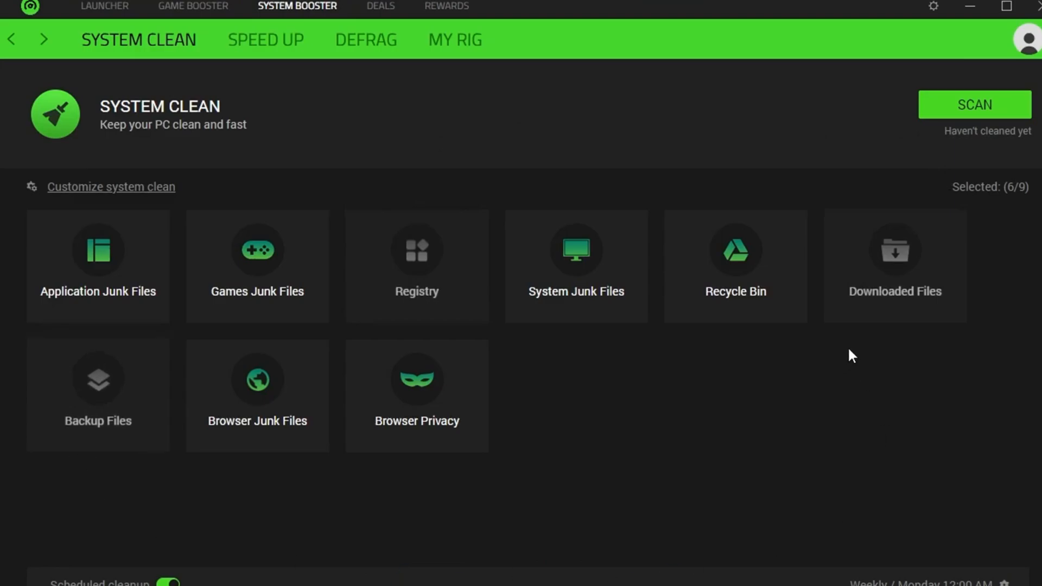
mouse_move(886, 303)
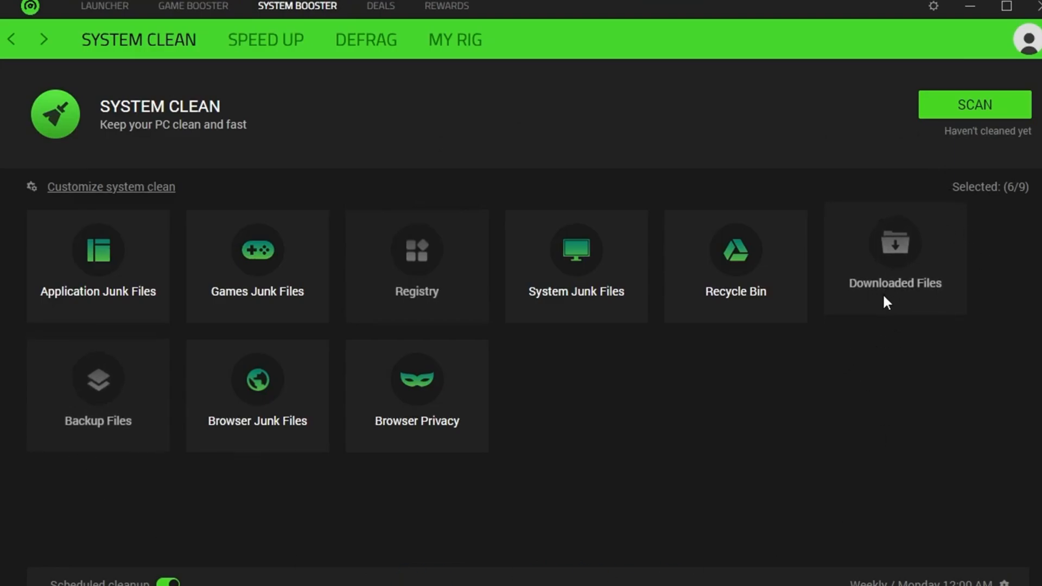
click(975, 104)
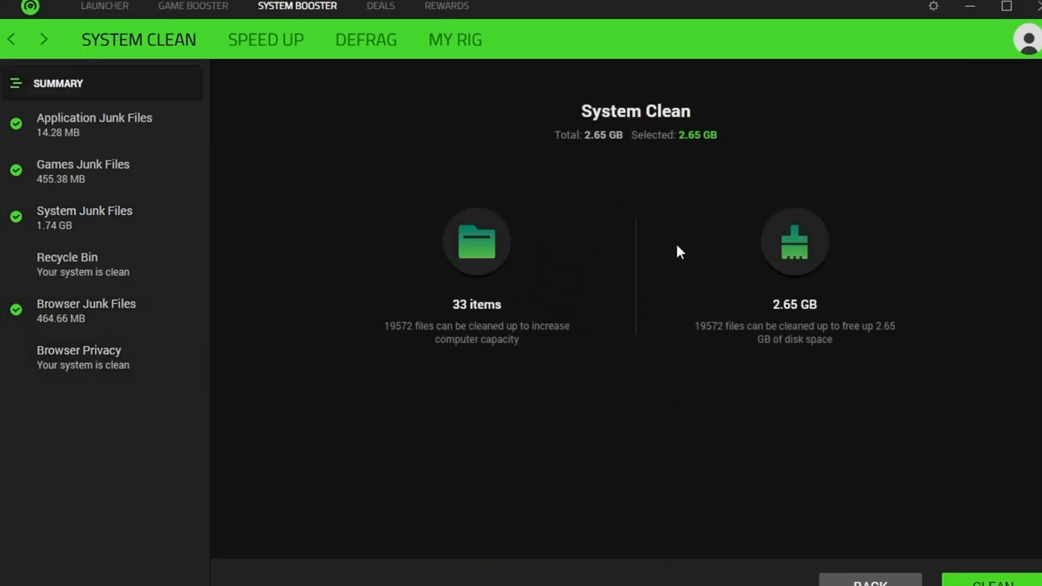
mouse_move(748, 313)
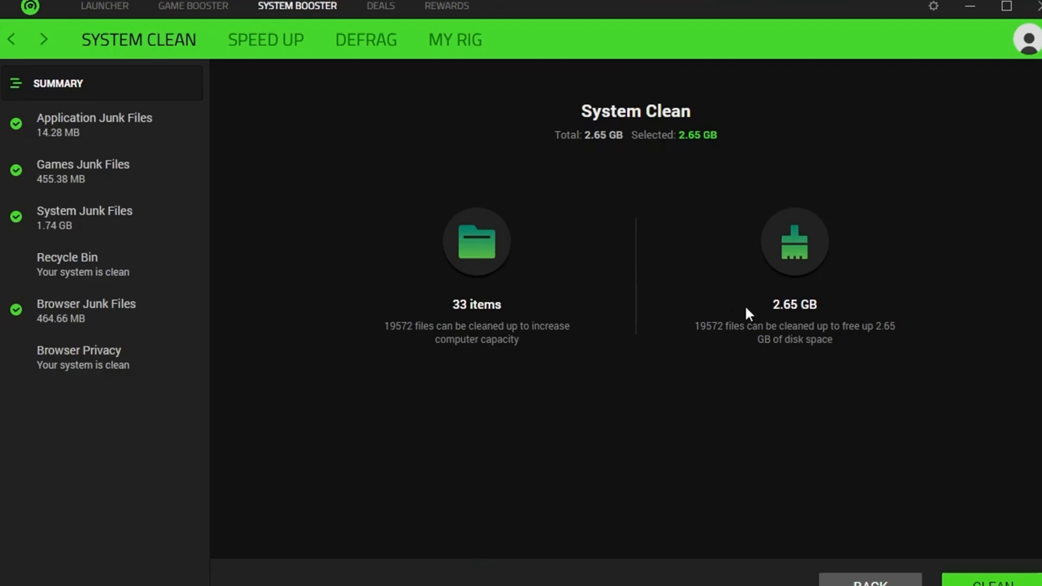
mouse_move(746, 393)
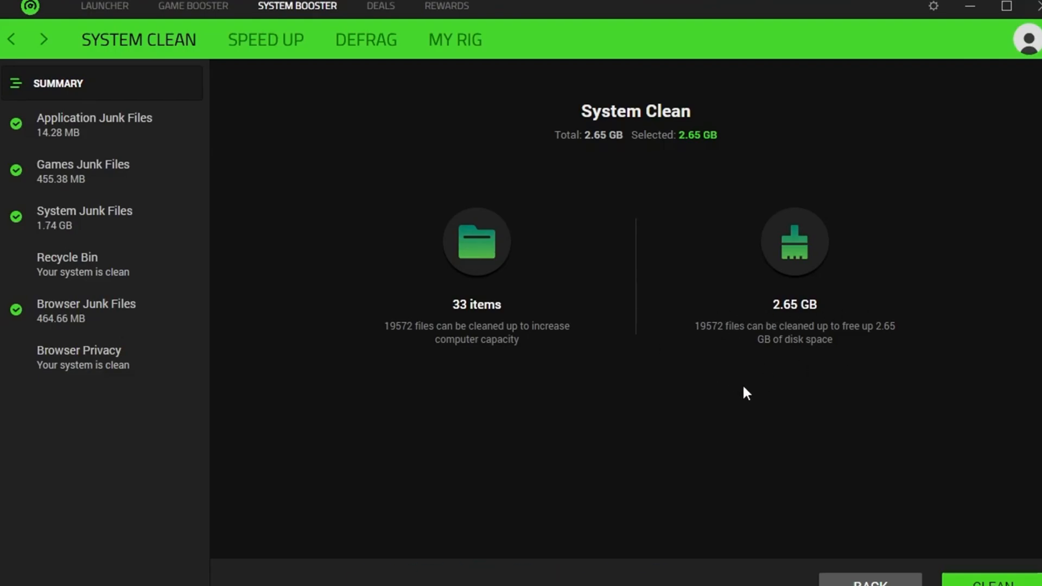
mouse_move(746, 382)
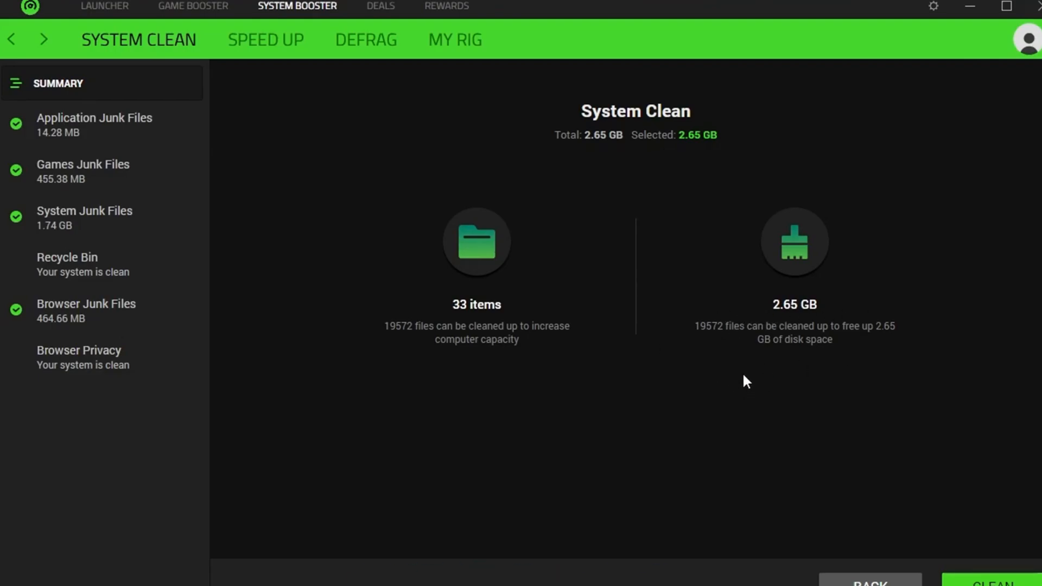
mouse_move(425, 420)
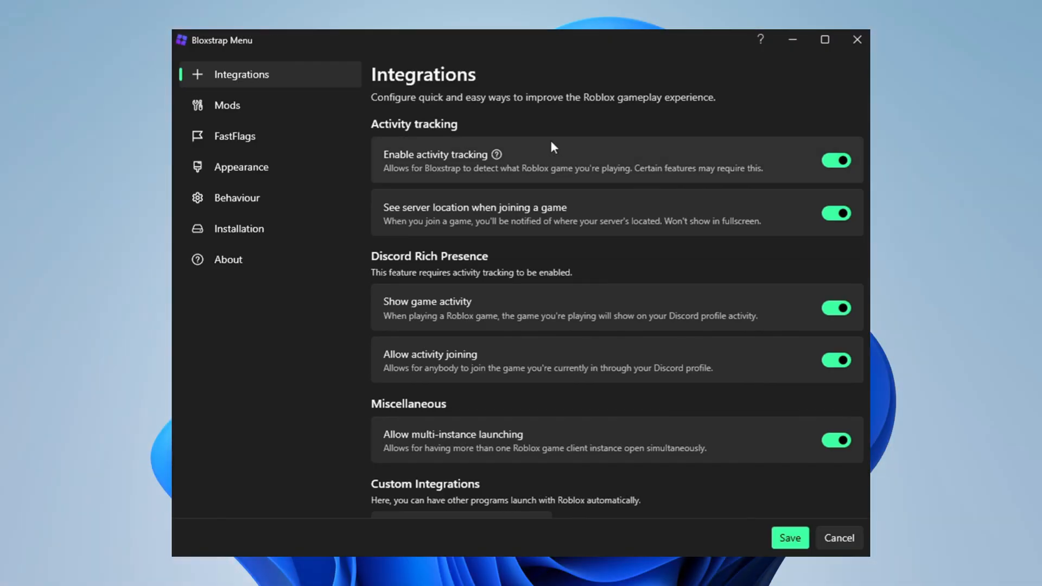
Step: Review Bloxstrap's Mods presets, old death sound on and the others off
scroll(down, 3)
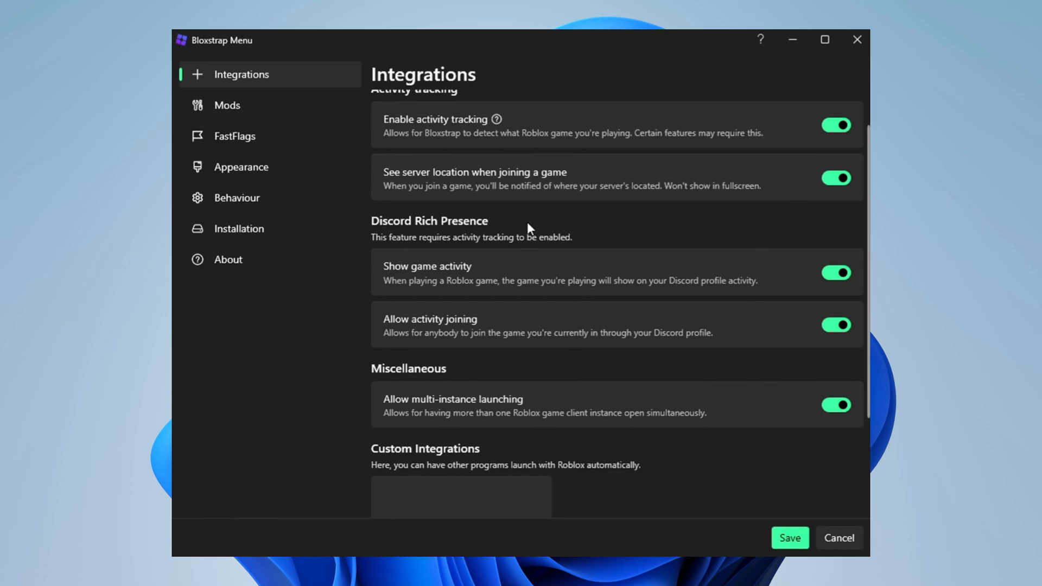
scroll(down, 3)
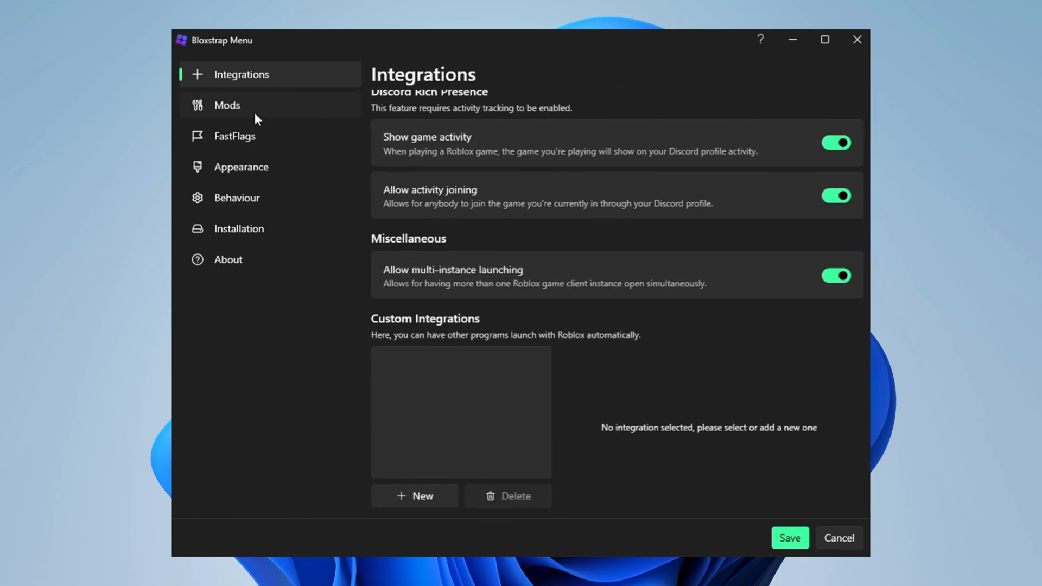
click(226, 105)
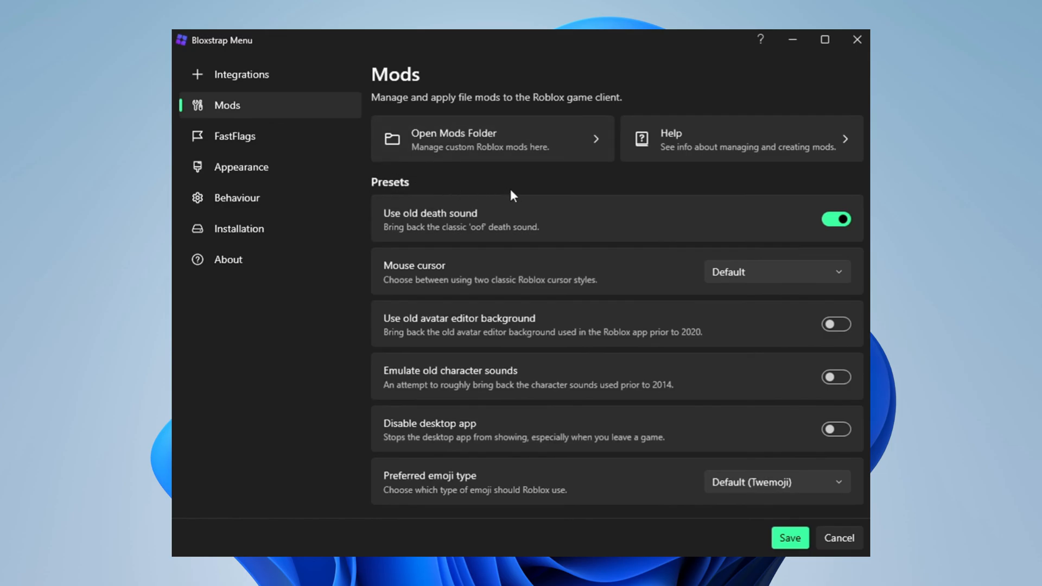
scroll(down, 3)
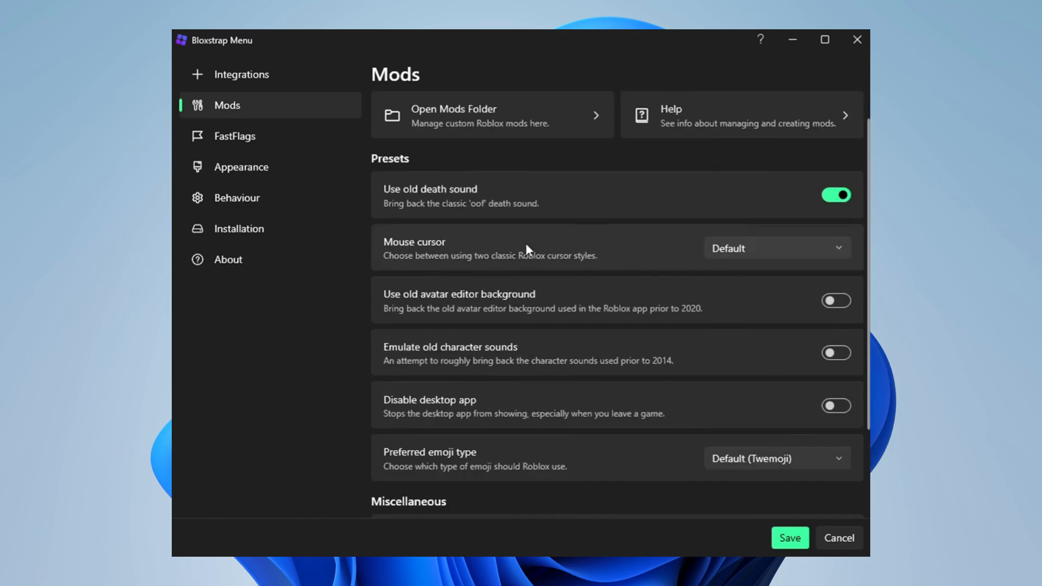
scroll(down, 3)
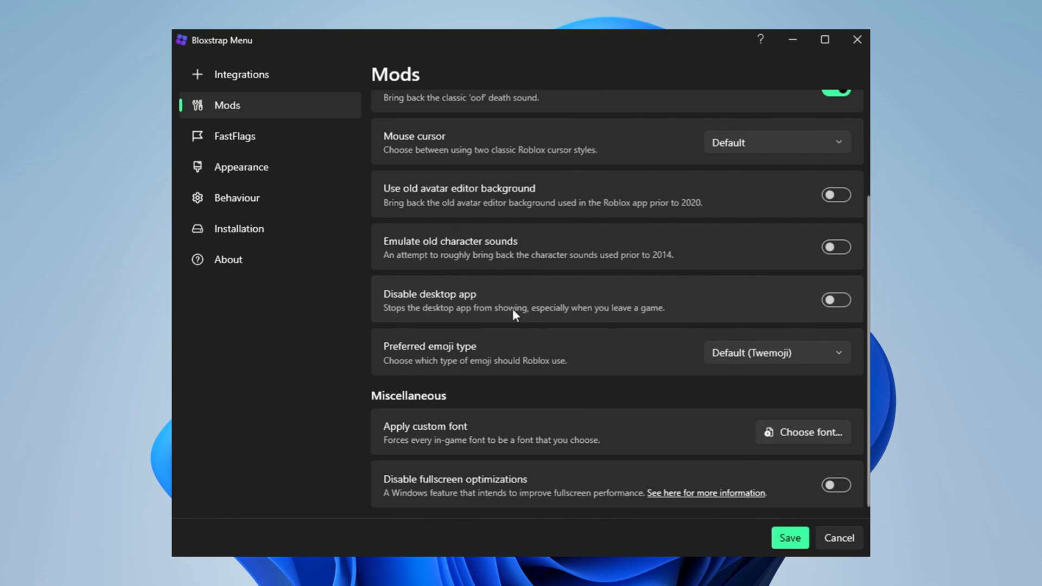
mouse_move(512, 339)
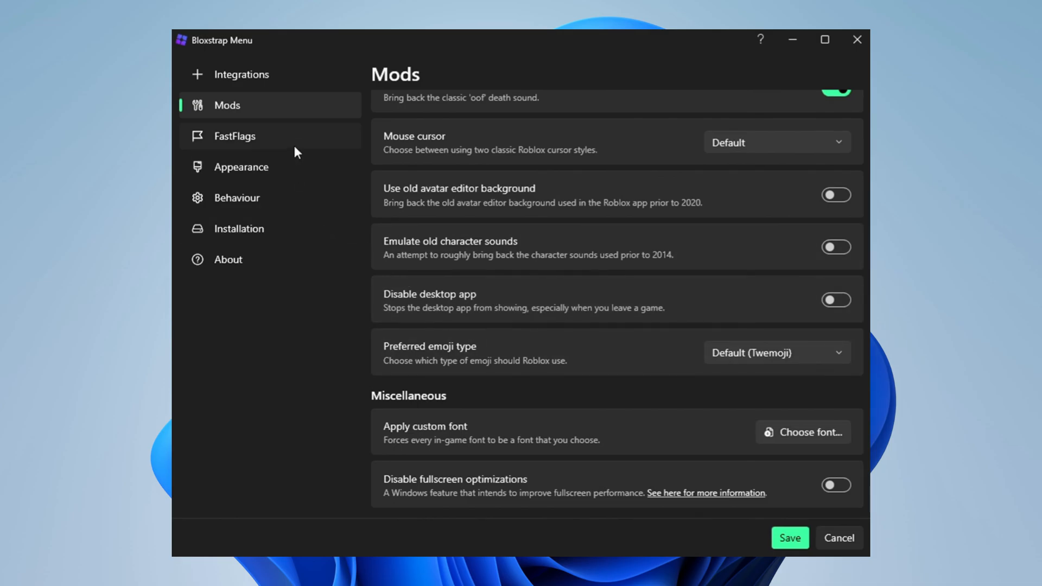
Step: Set the FastFlags framerate limit preset to 99999999 in place of 450
click(234, 136)
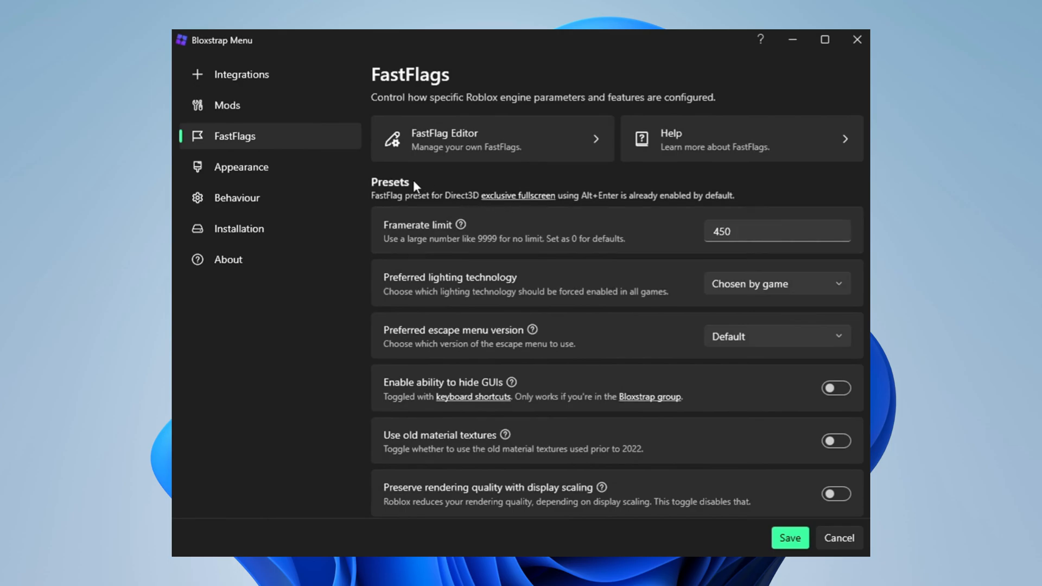
scroll(down, 3)
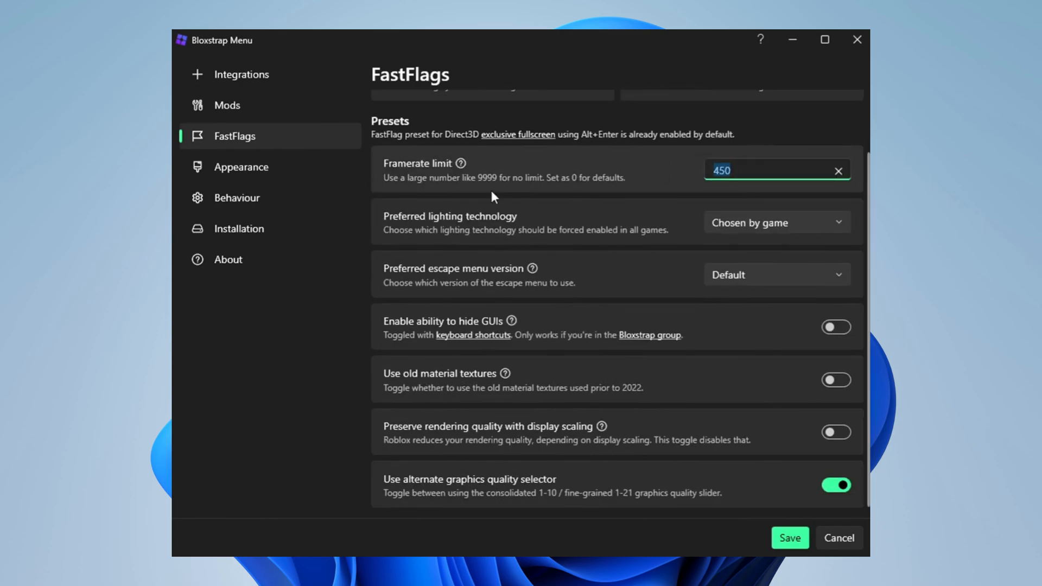
text(99999999)
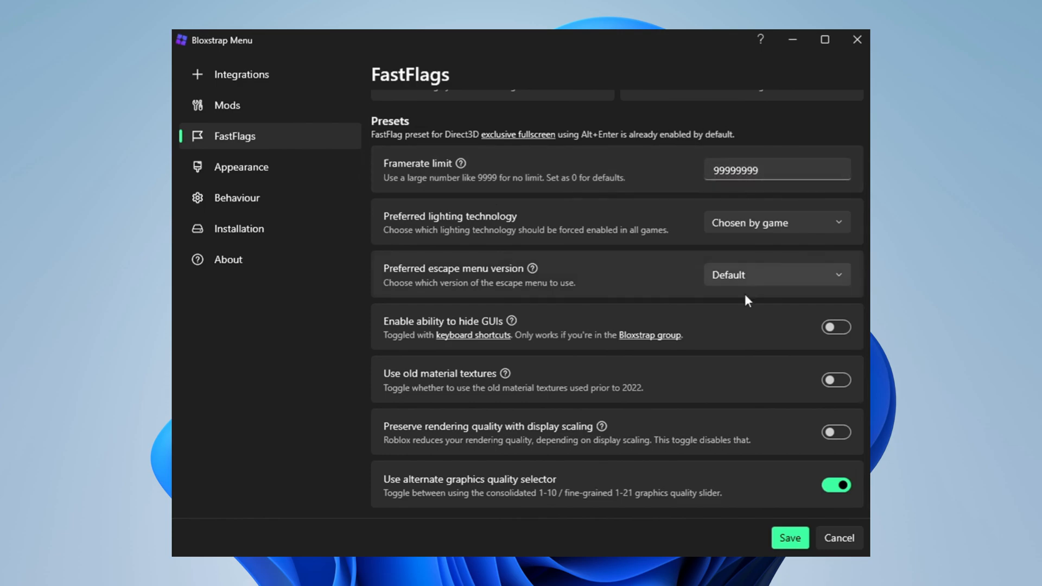
mouse_move(670, 409)
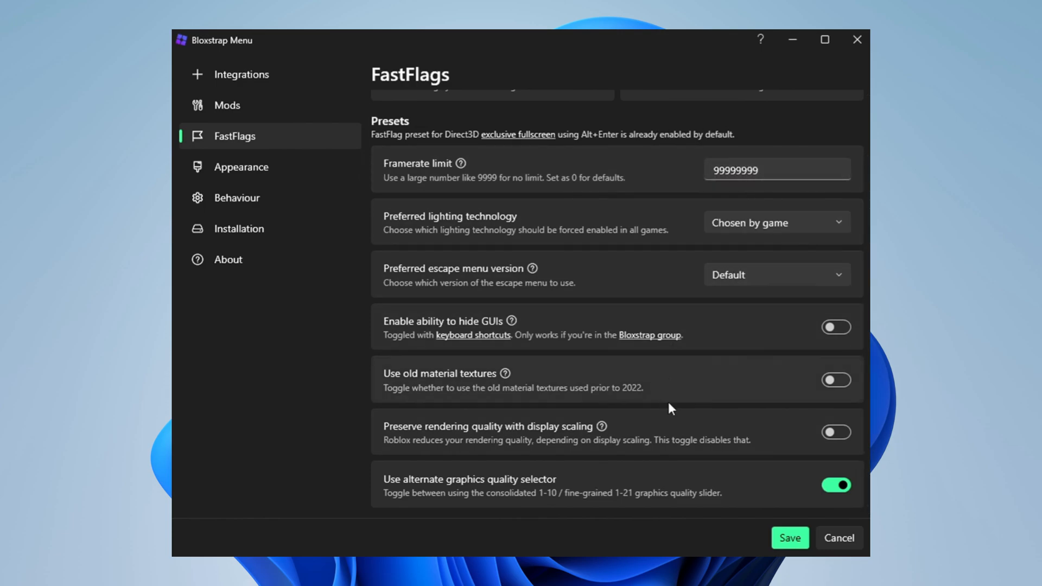
mouse_move(557, 493)
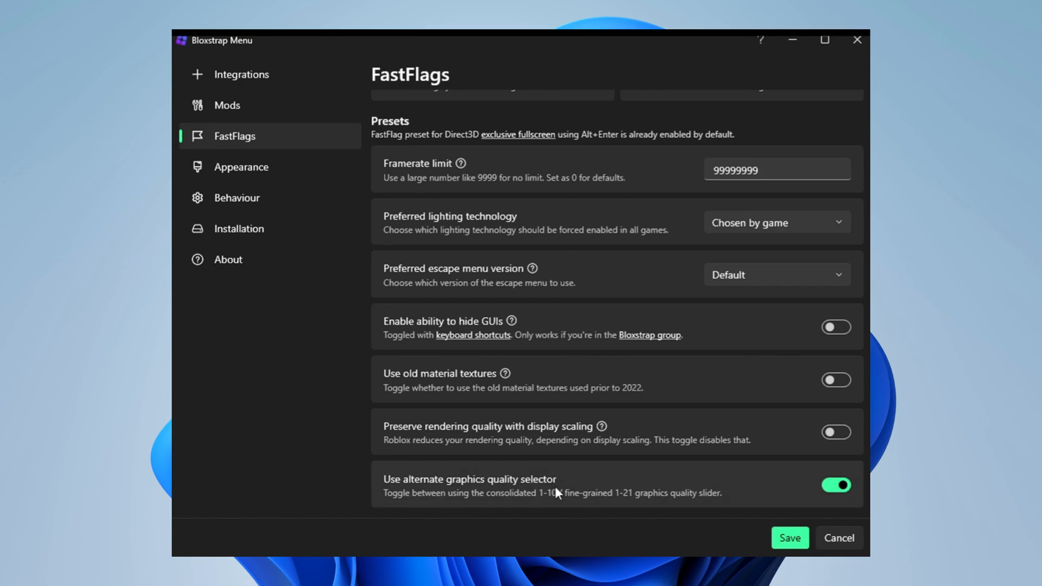
mouse_move(464, 499)
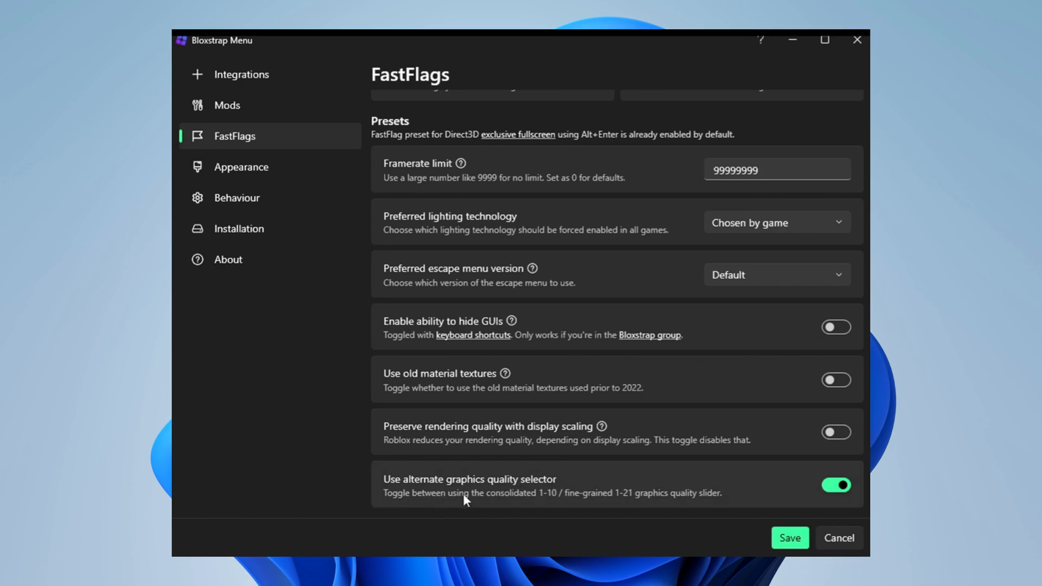
mouse_move(327, 478)
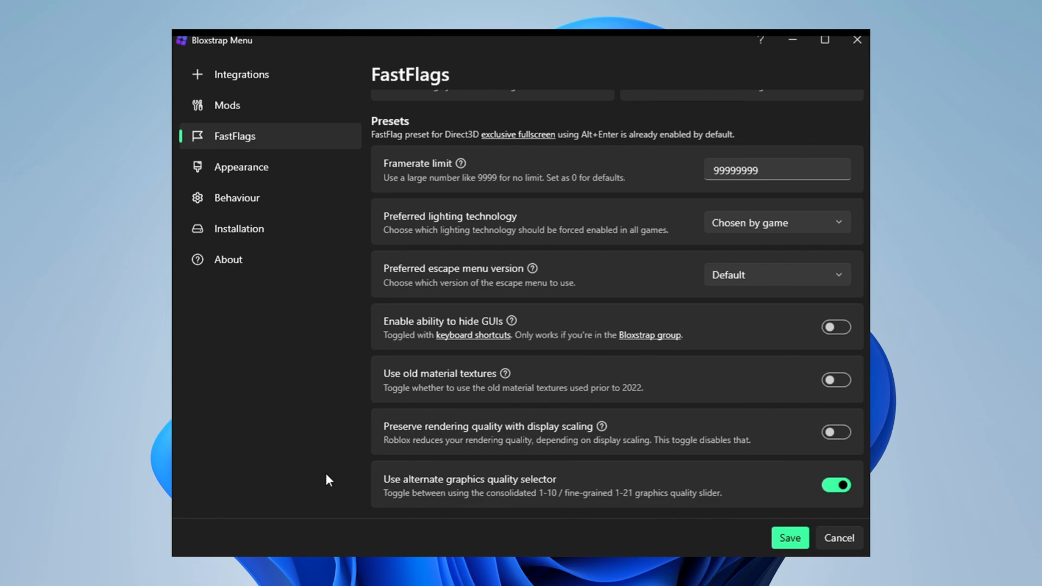
mouse_move(335, 474)
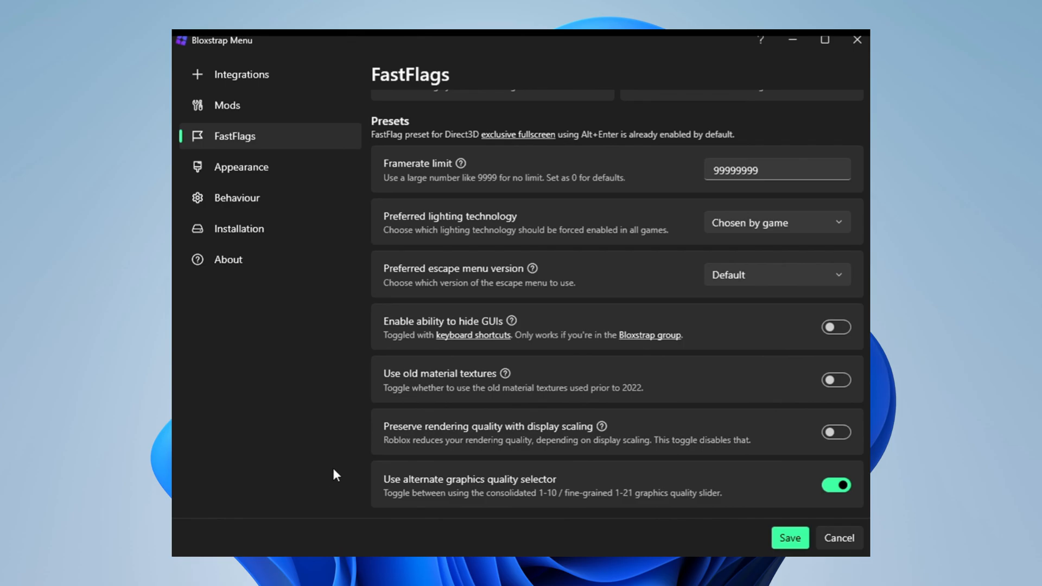
scroll(up, 3)
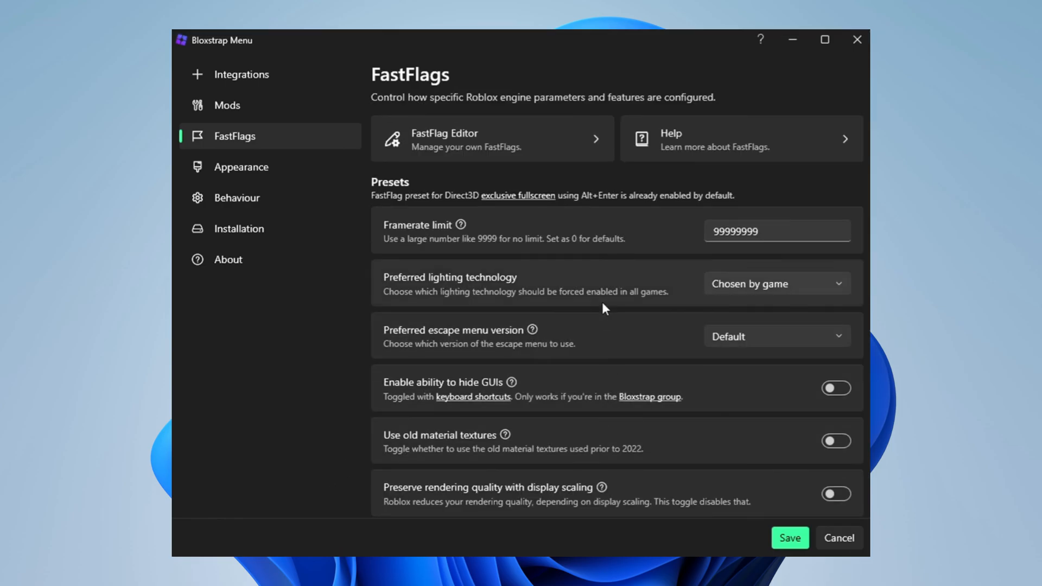
mouse_move(501, 130)
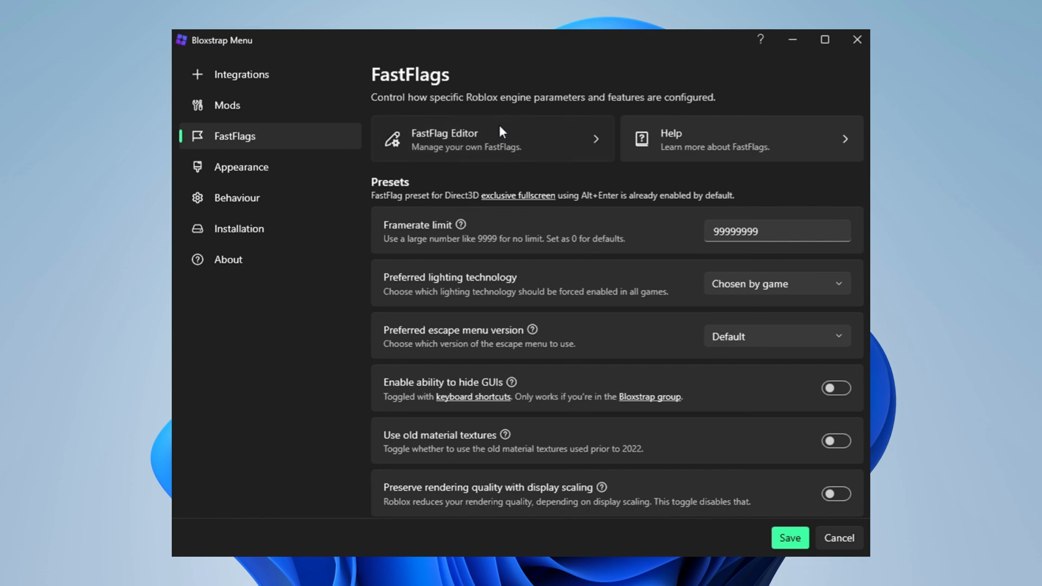
Step: Add the custom FastFlag FFlagDebugSkyGray with value true and confirm it
click(491, 138)
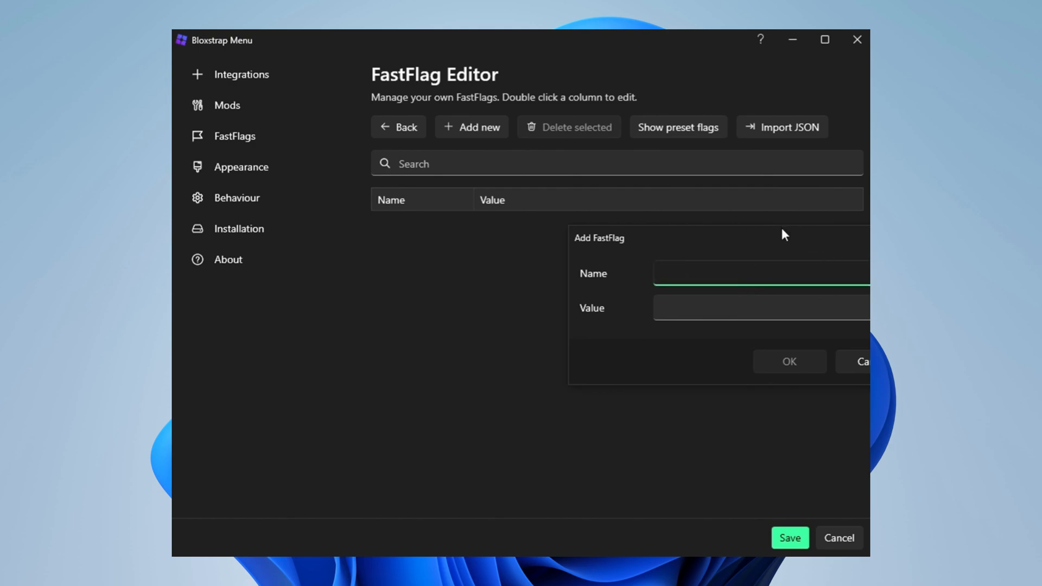
text(FFlagDebugSkyGray)
click(761, 307)
text(t)
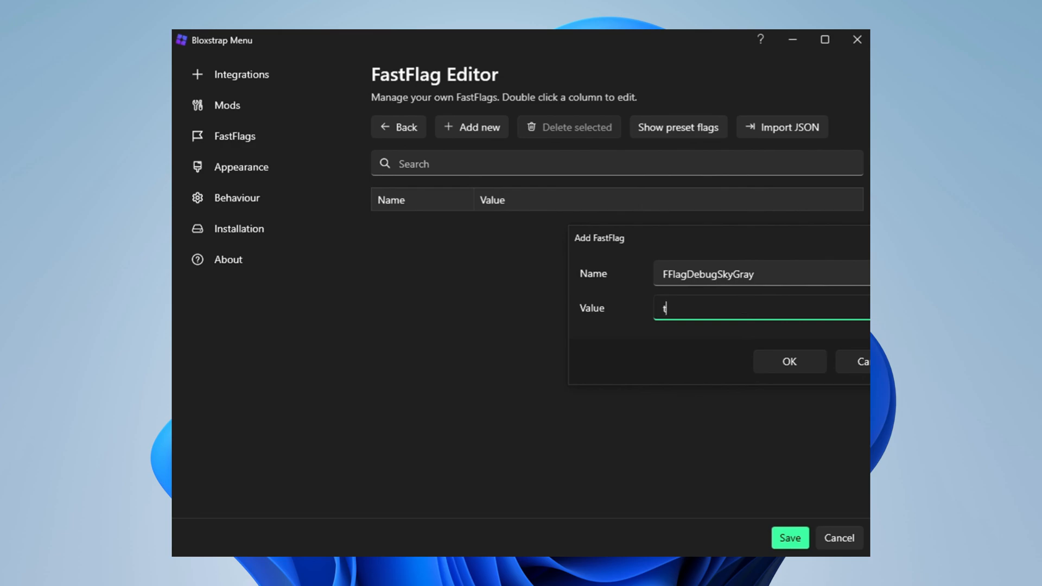
text(rue)
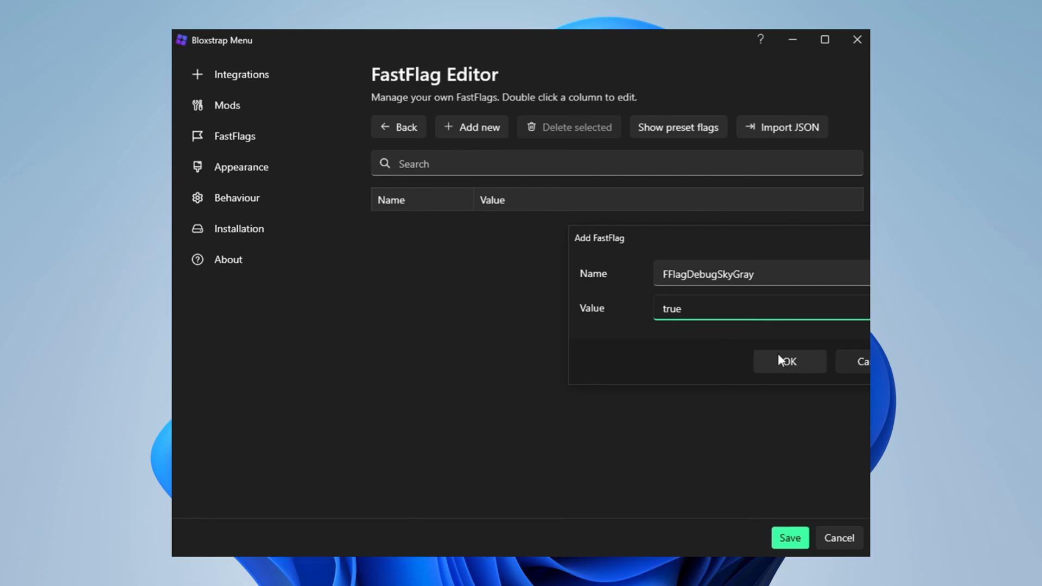
click(789, 361)
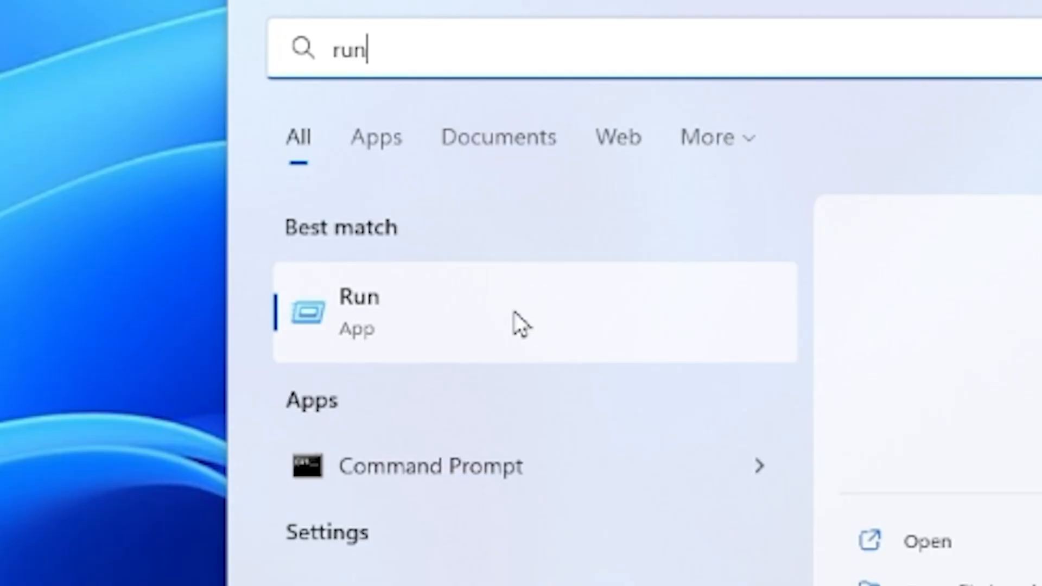
Step: Launch Run and submit %Temp% to show the temporary files folder
click(535, 312)
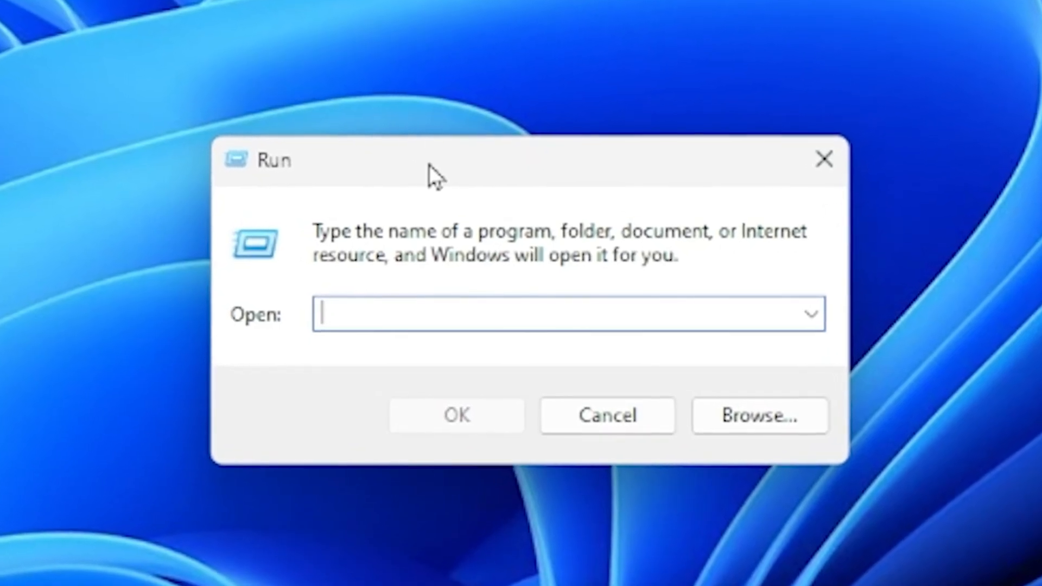
text(%T)
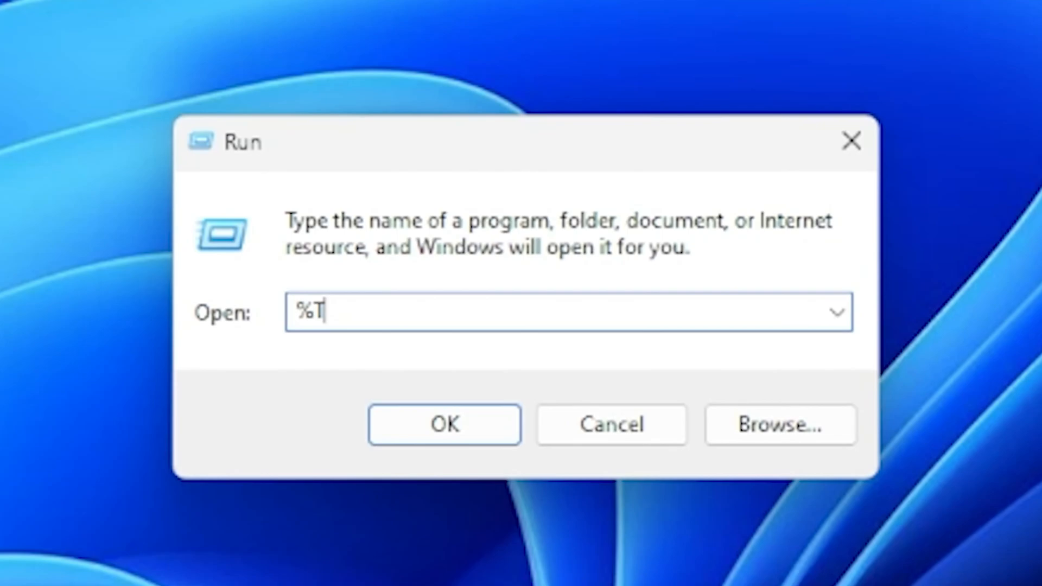
text(emp)
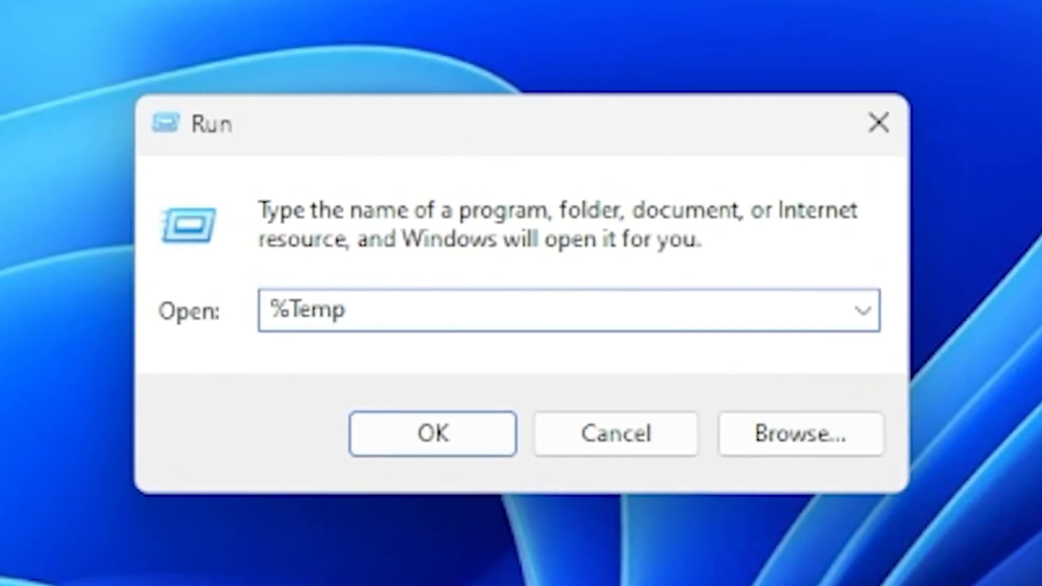
text(%)
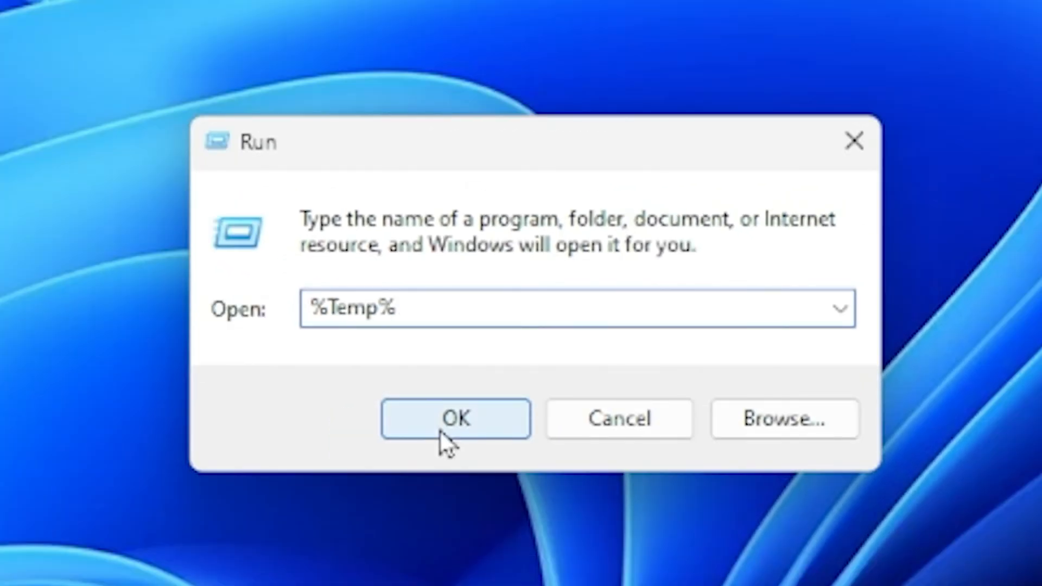
click(455, 419)
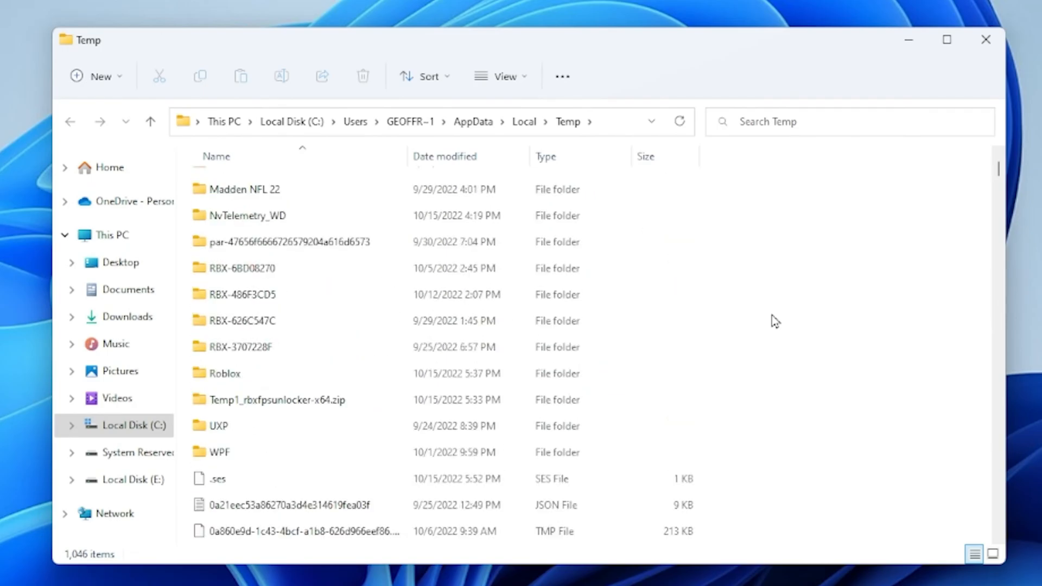
Step: Select all 1,046 items in the Temp folder and delete them
key(ctrl+a)
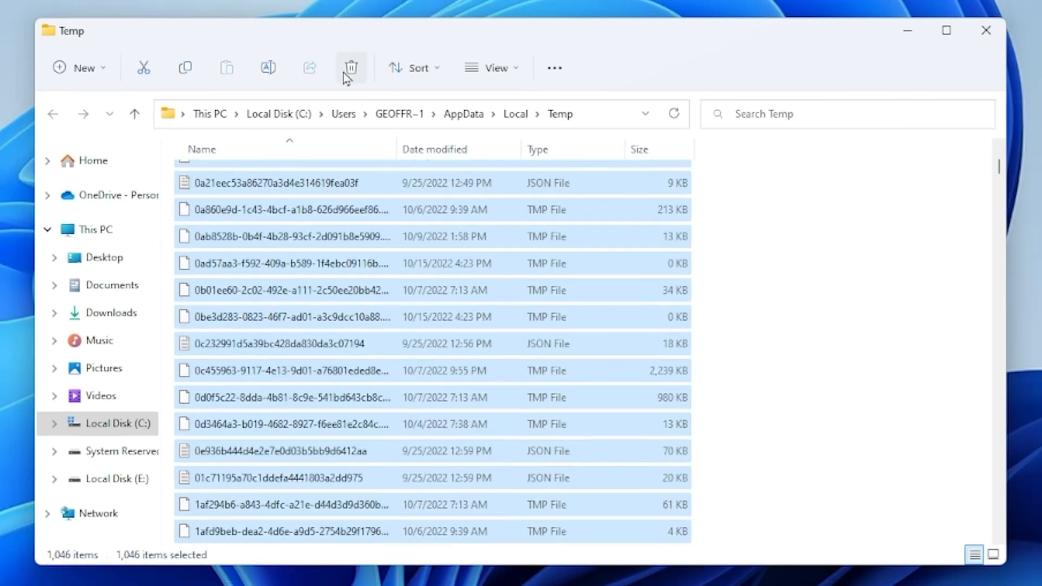
click(351, 68)
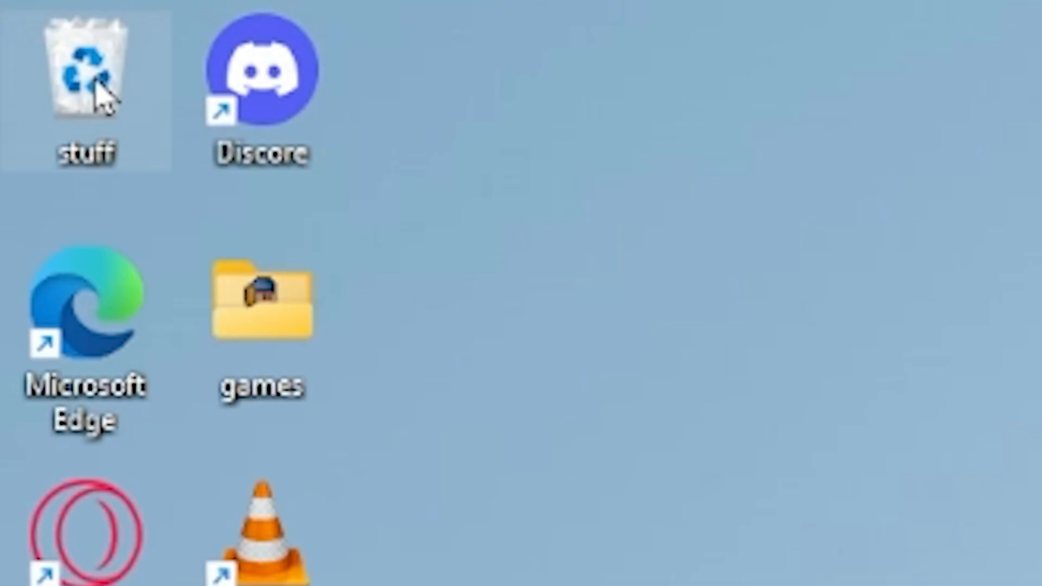
Step: Empty the desktop Recycle Bin so it holds 0 items
double_click(84, 72)
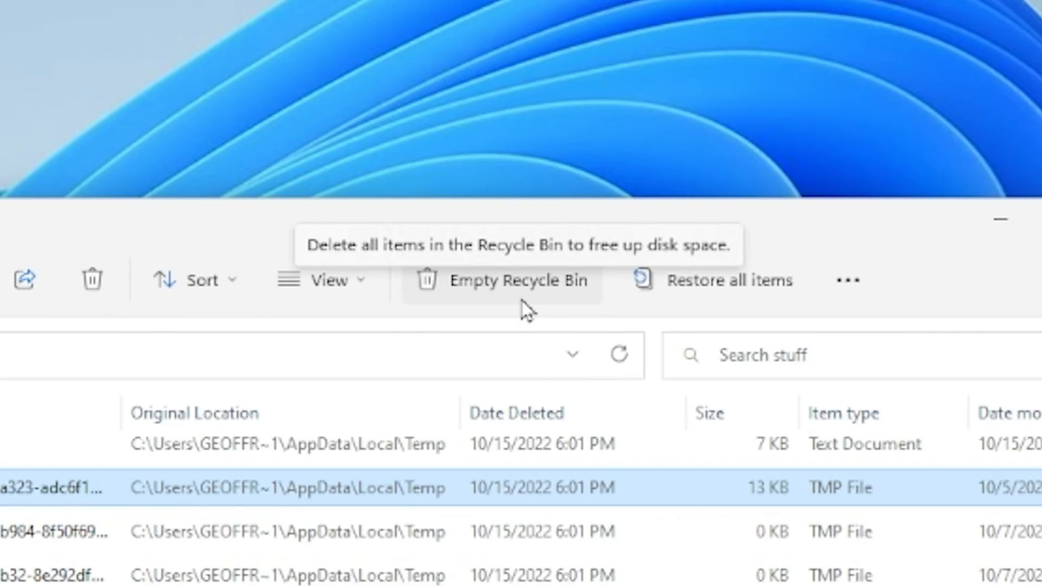
click(516, 280)
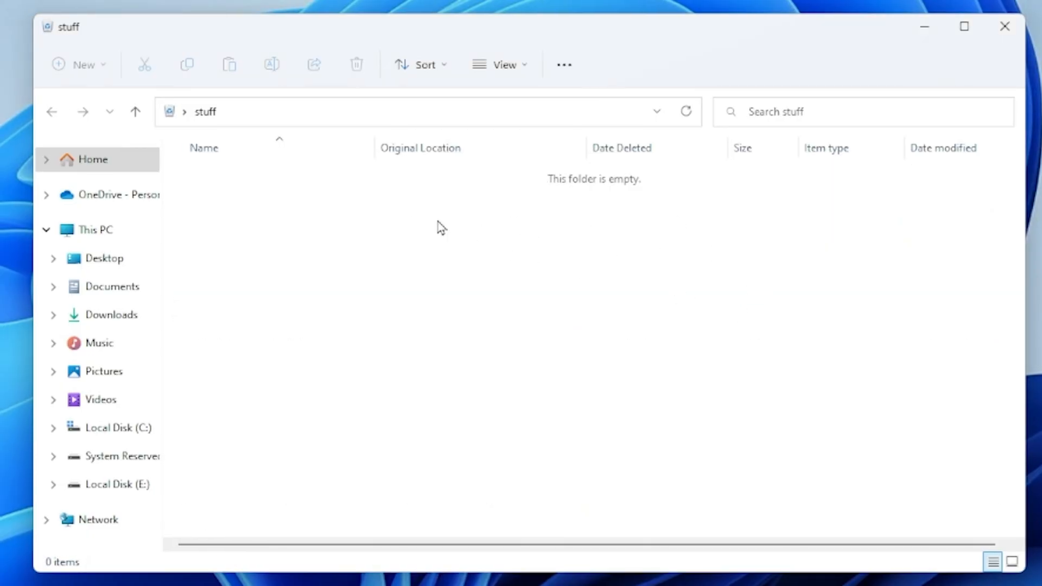
mouse_move(1010, 70)
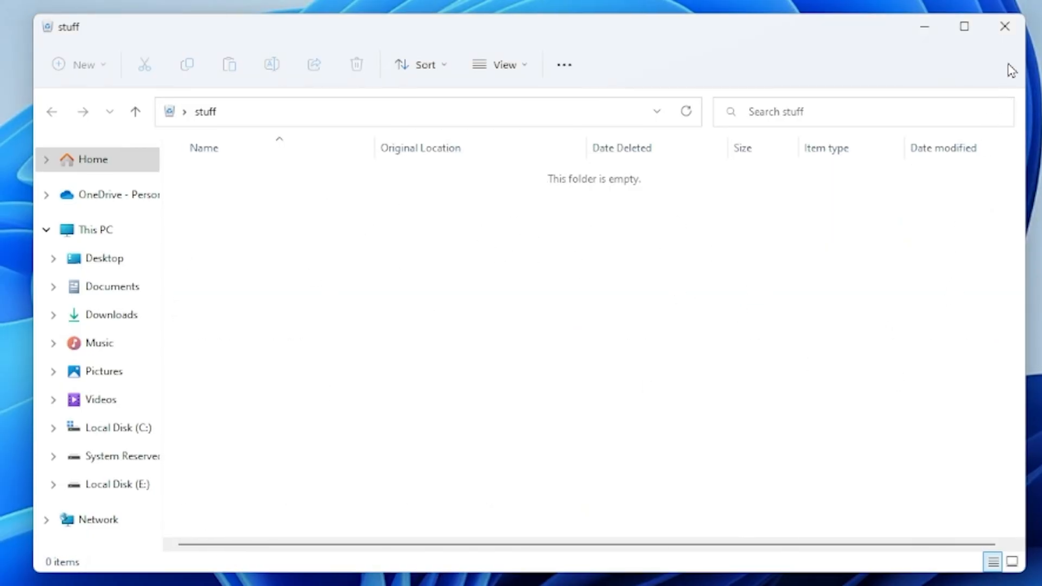